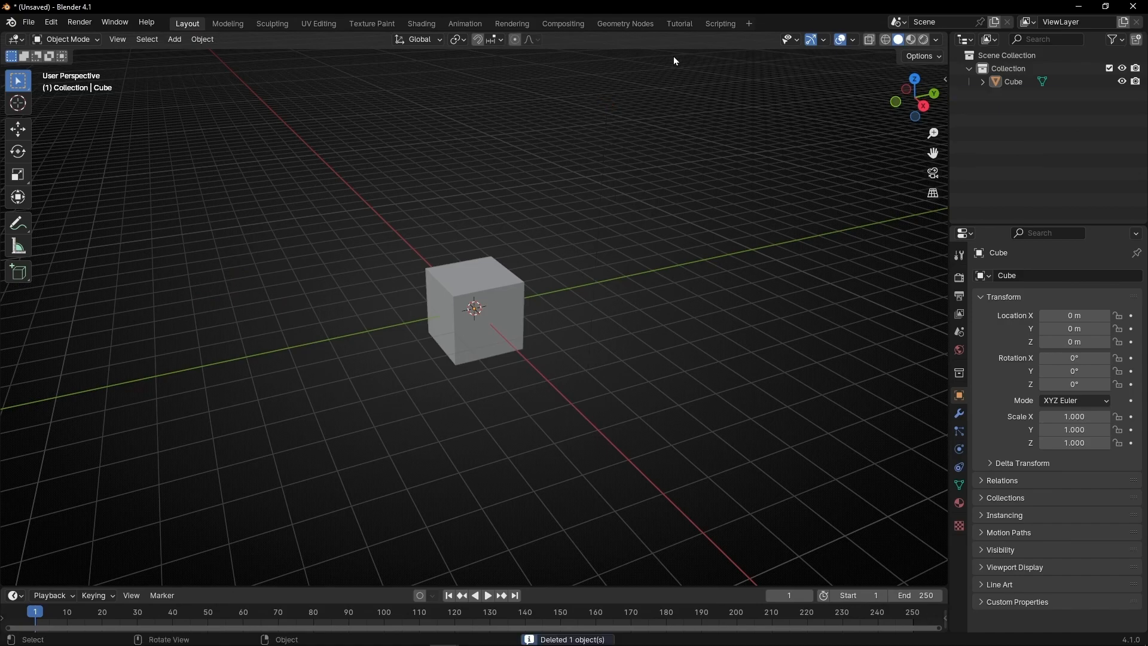
- Create a new empty Geometry Nodes tree on the cube in the Tutorial workspace's node editor
{"action": "left_click", "coordinate": [678, 23]}
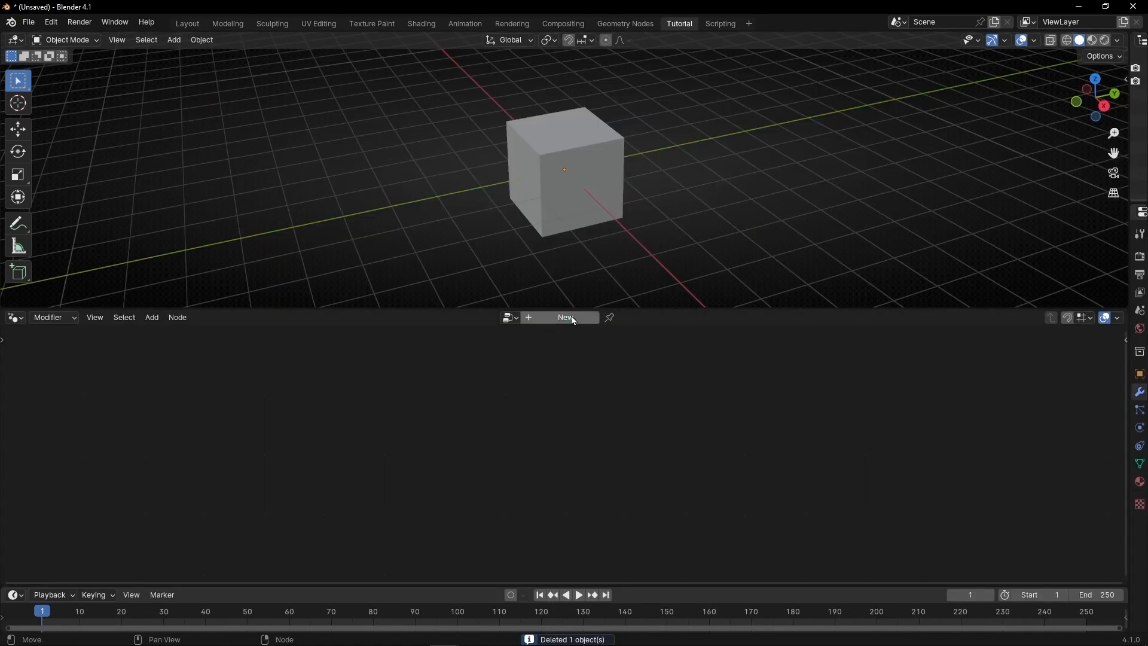
{"action": "left_click", "coordinate": [563, 317]}
{"action": "type", "text": "strin"}
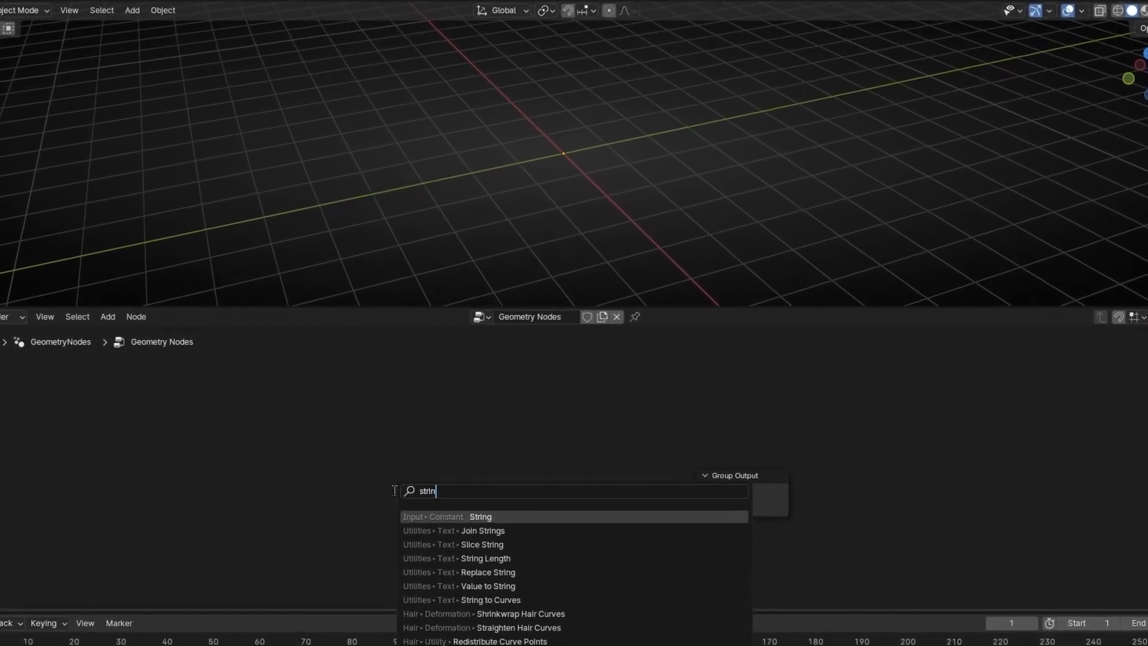
- Add a String to Curves node reading FLICKER and feed it to the Group Output
{"action": "left_click", "coordinate": [491, 601]}
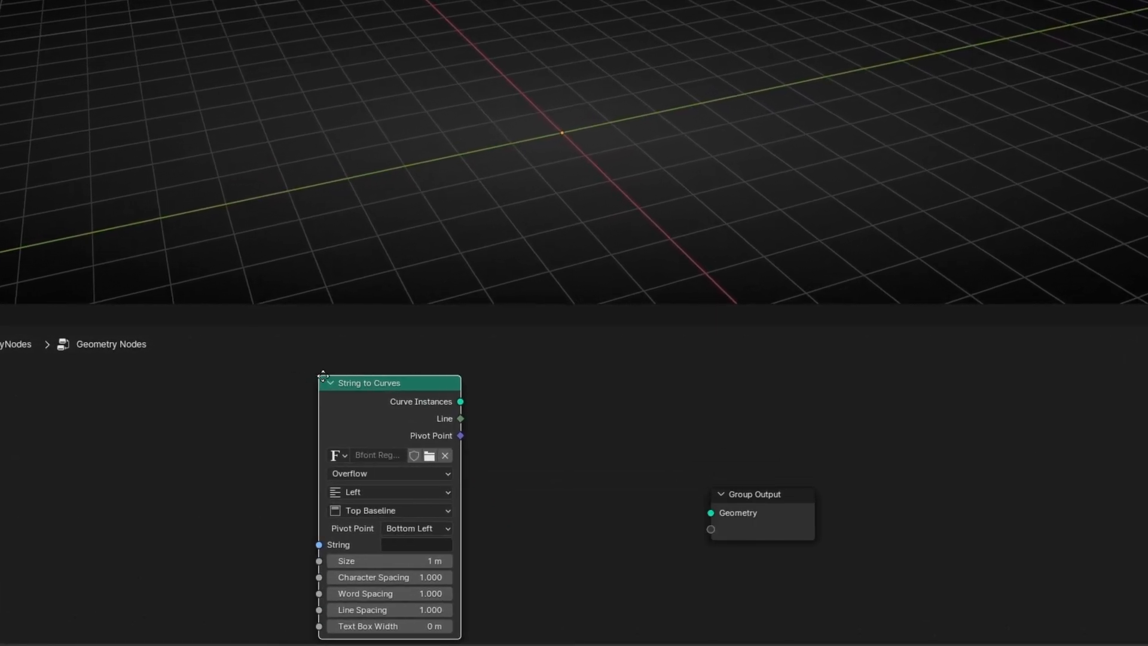
{"action": "left_click_drag", "start_coordinate": [460, 402], "coordinate": [709, 513]}
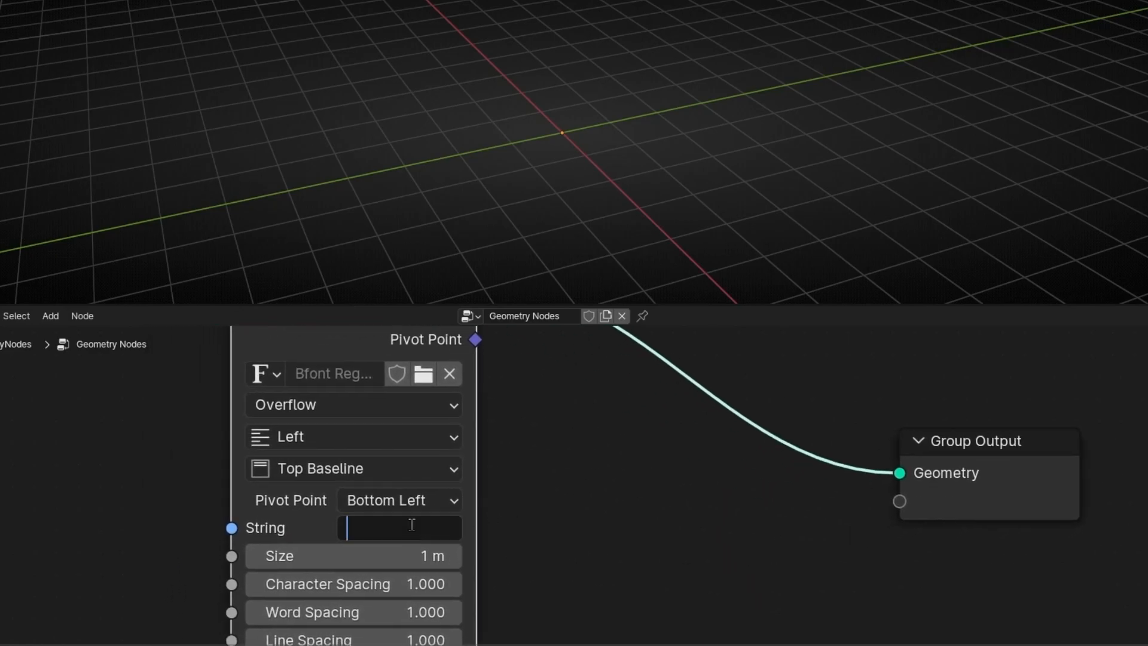
{"action": "type", "text": "FLICKER"}
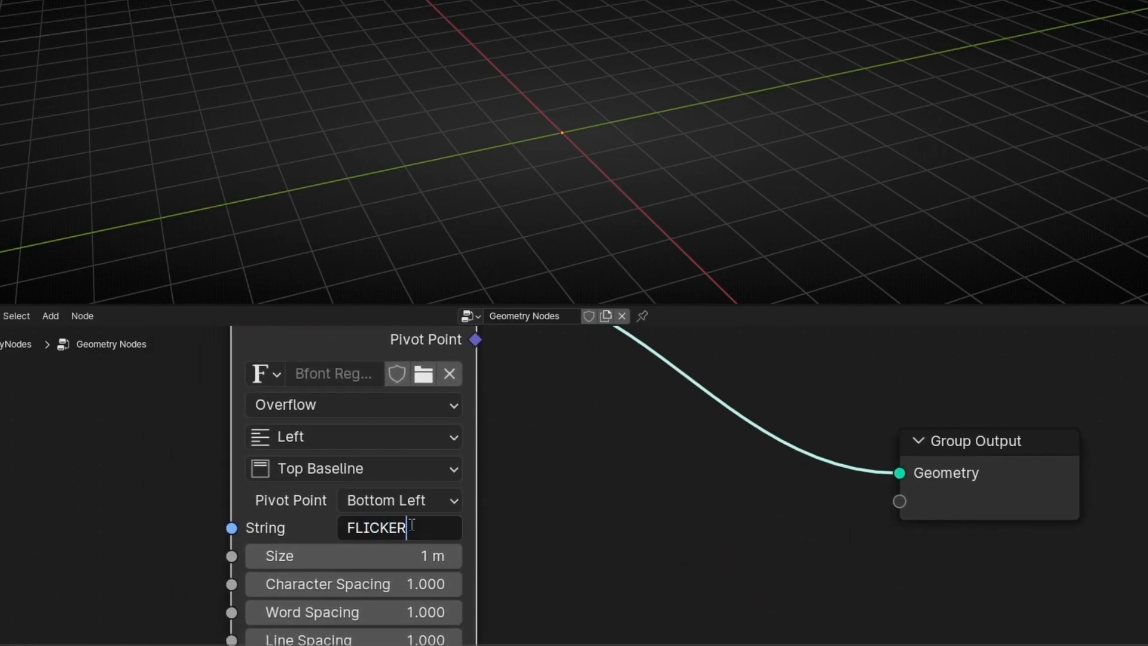
{"action": "key", "text": "Return"}
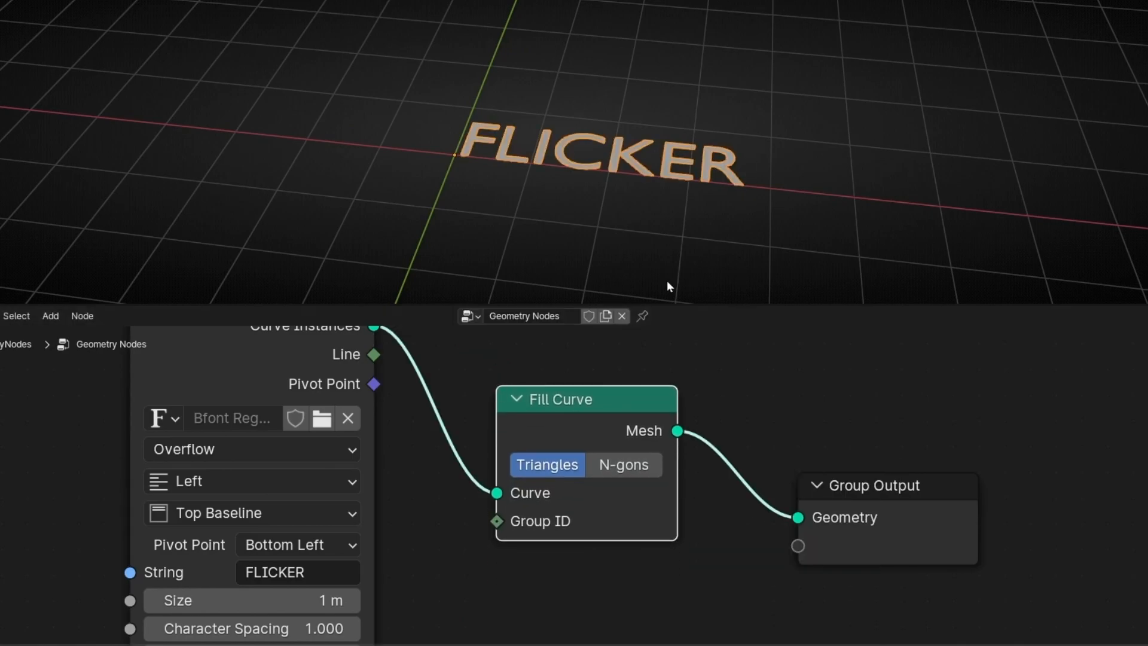
- Add a Transform Geometry node with Rotation X set to 90°
{"action": "left_click", "coordinate": [252, 481]}
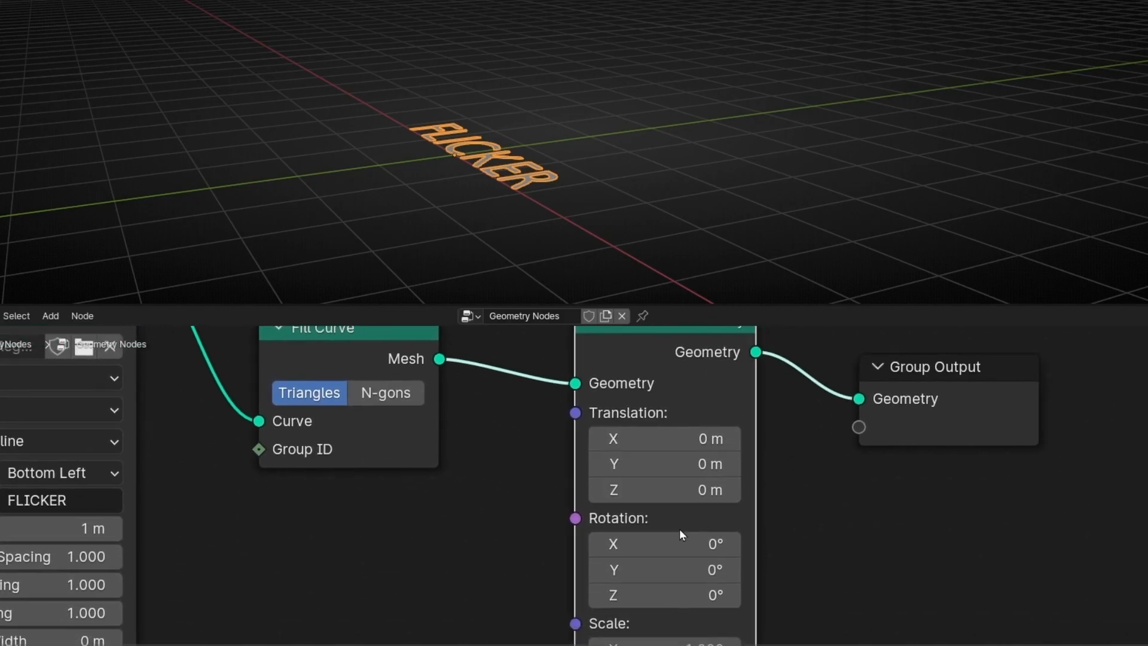
{"action": "type", "text": "45.4d"}
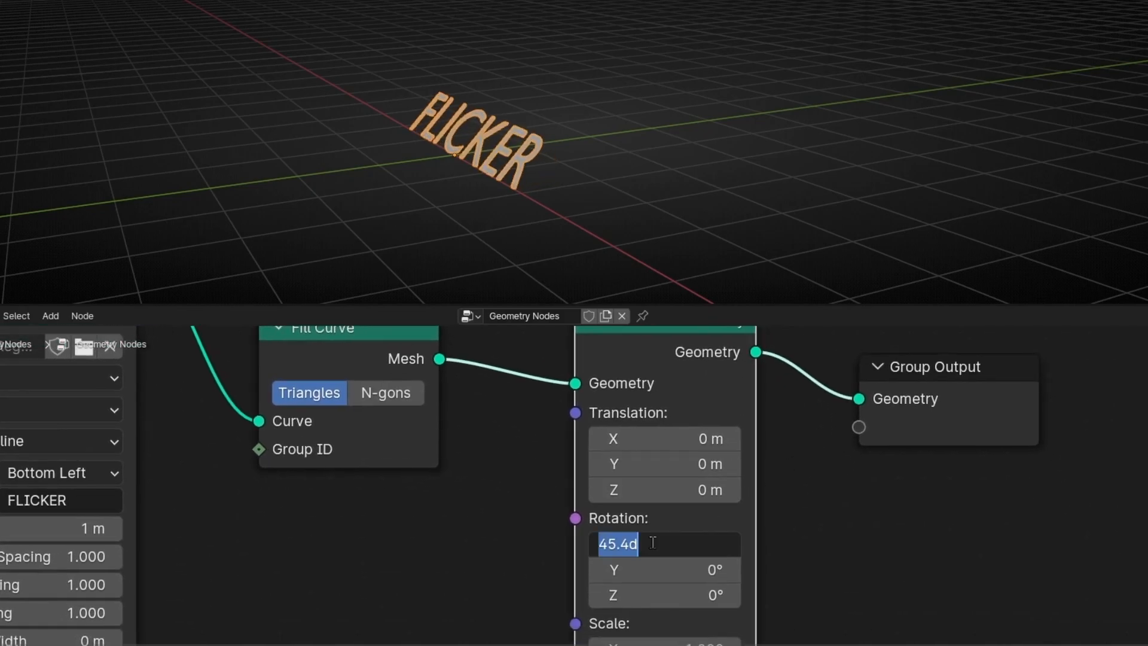
{"action": "type", "text": "90°"}
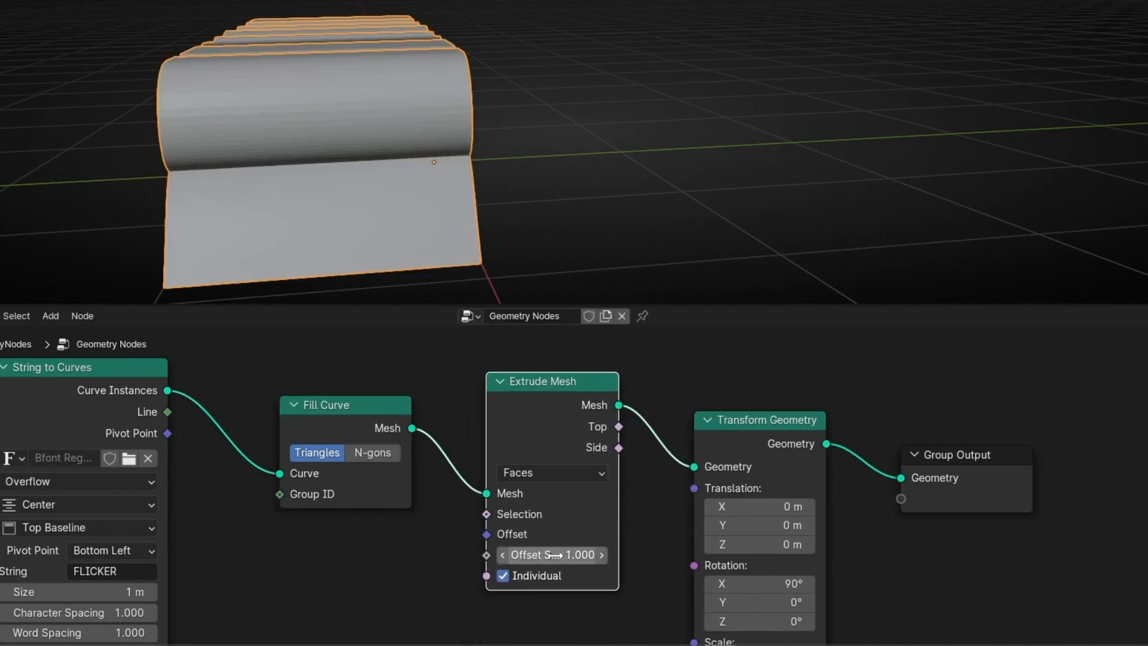
- Lower the Extrude Mesh Offset Scale to 0.3 with Center alignment
{"action": "left_click_drag", "start_coordinate": [579, 555], "coordinate": [542, 555]}
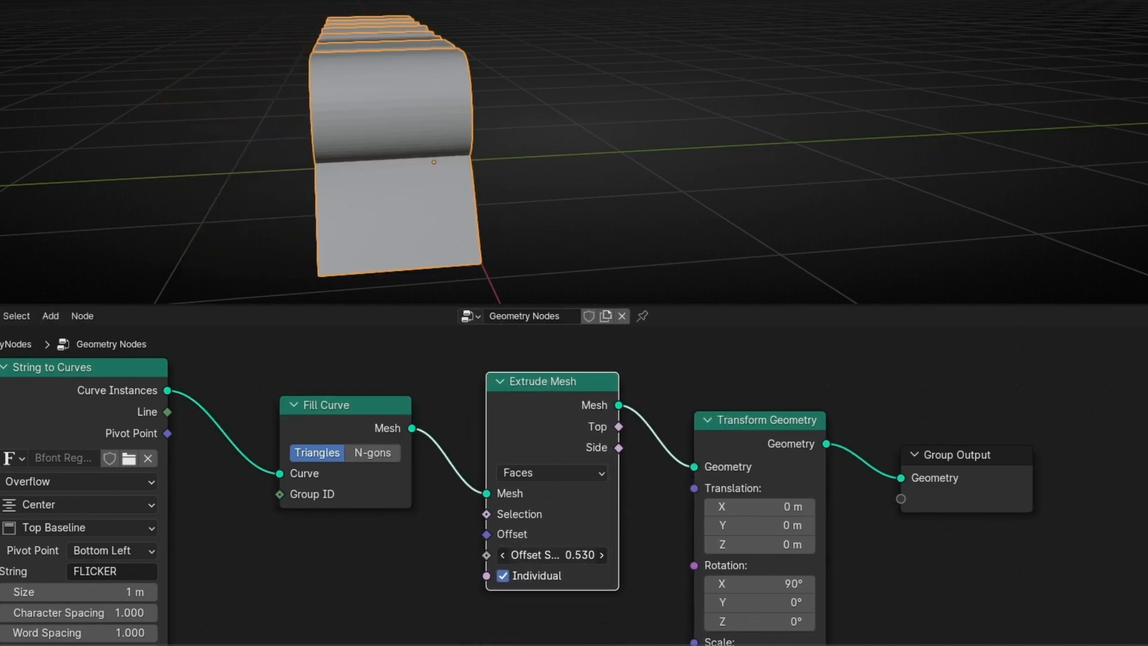
{"action": "left_click", "coordinate": [552, 555]}
{"action": "type", "text": "j"}
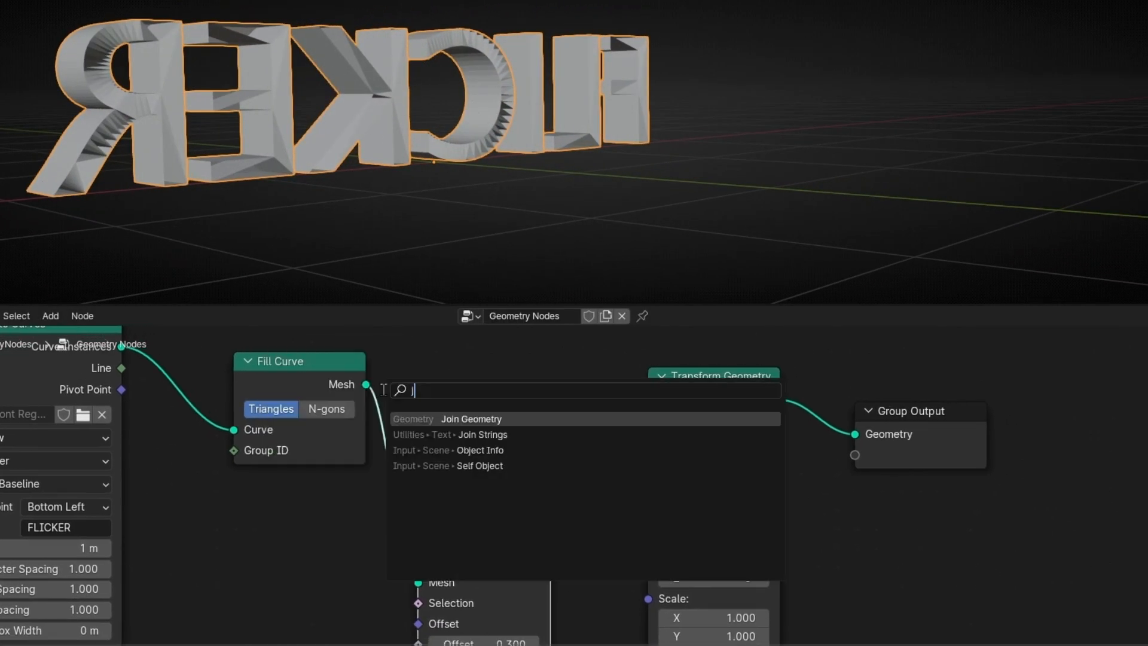
- Join the extrusion with a Flip Faces copy of the Fill Curve mesh via Join Geometry
{"action": "left_click", "coordinate": [471, 419]}
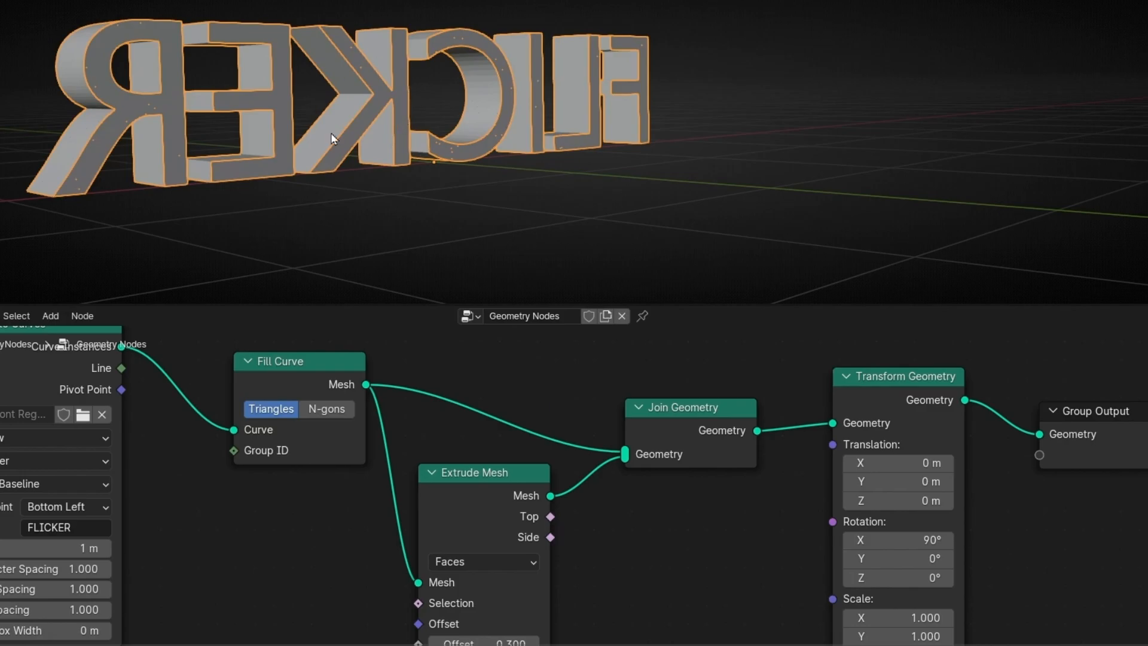
{"action": "mouse_move", "coordinate": [338, 123]}
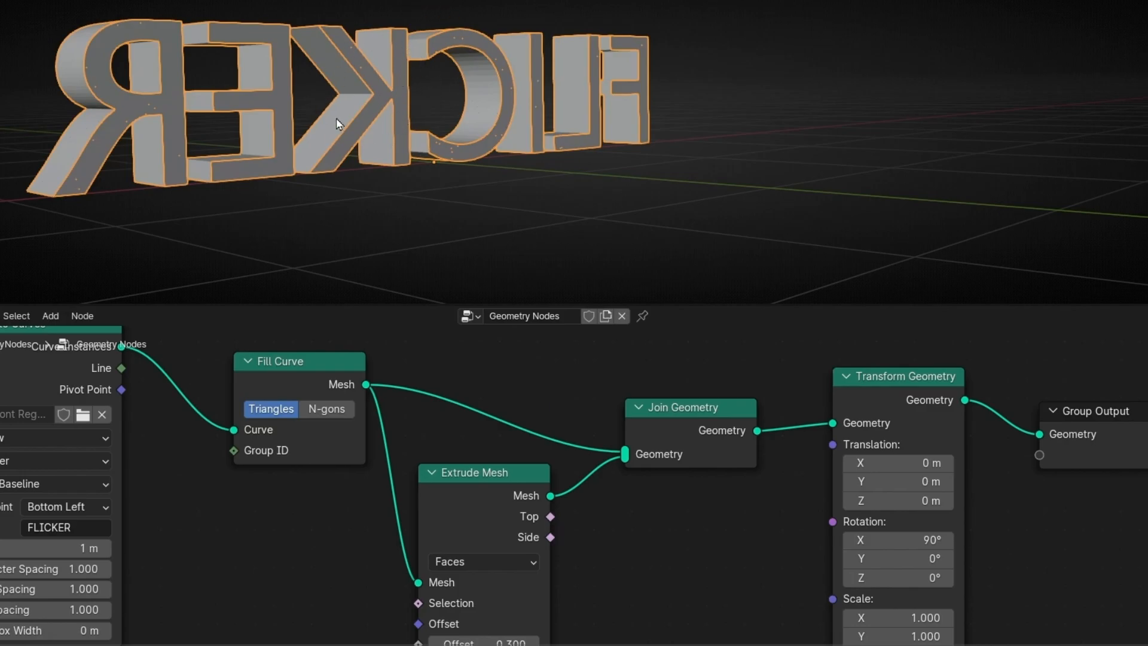
{"action": "type", "text": "fl"}
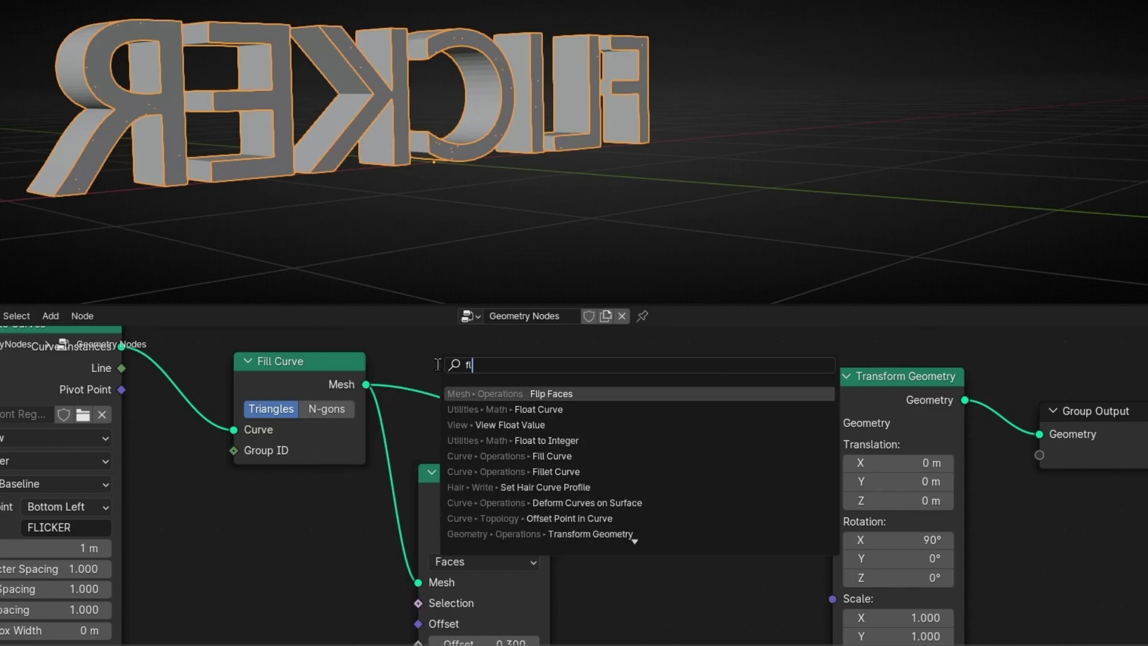
{"action": "left_click", "coordinate": [551, 394]}
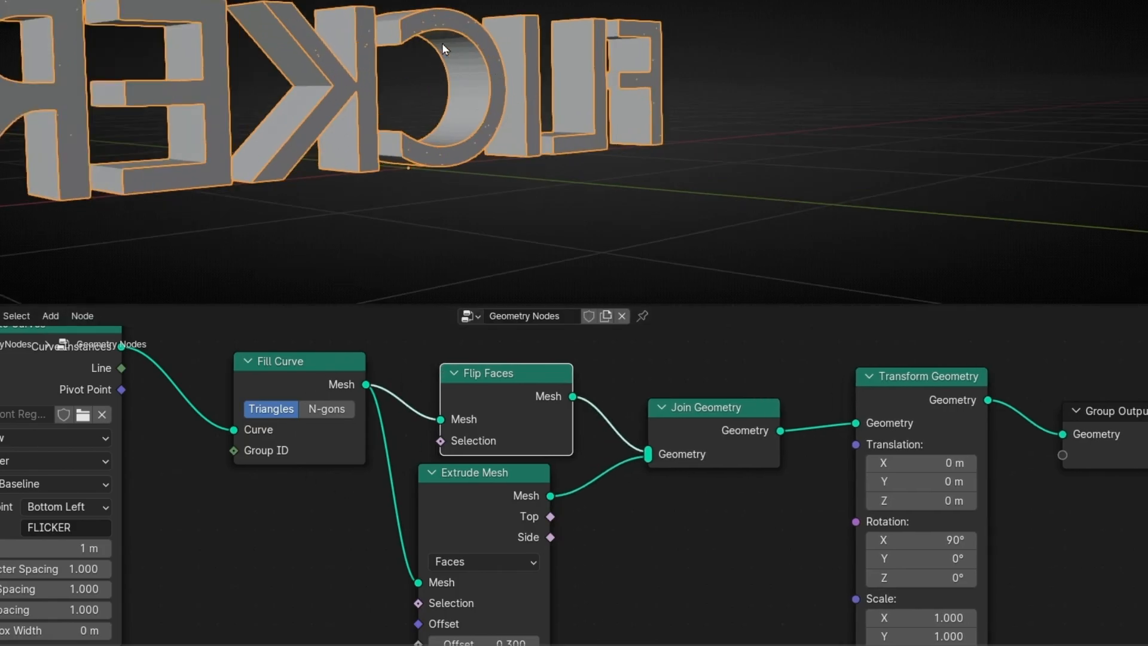
{"action": "left_click", "coordinate": [326, 408]}
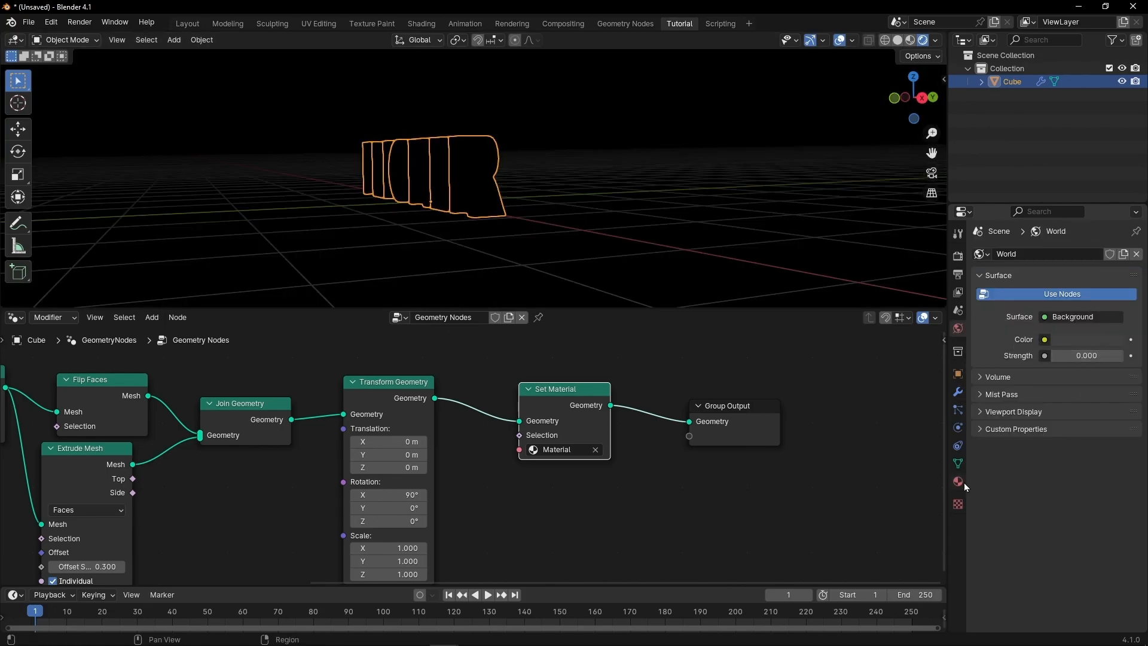
- Create an emissive material and raise its Emission Strength so the letters glow white
{"action": "left_click", "coordinate": [957, 481]}
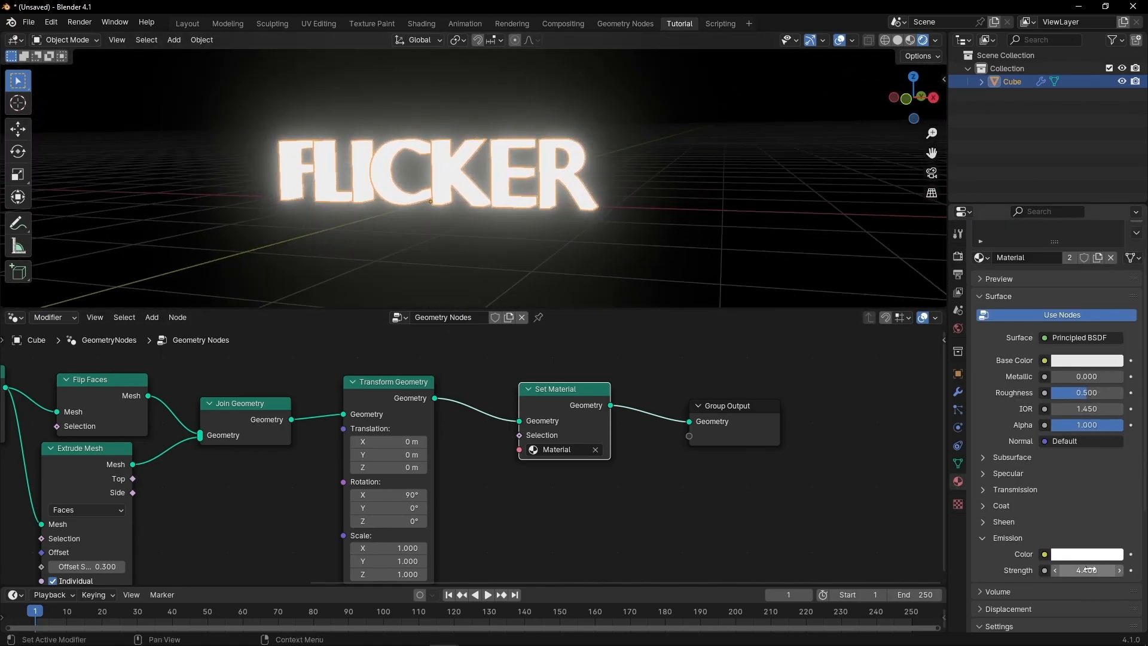
{"action": "left_click_drag", "start_coordinate": [1087, 569], "coordinate": [1062, 569]}
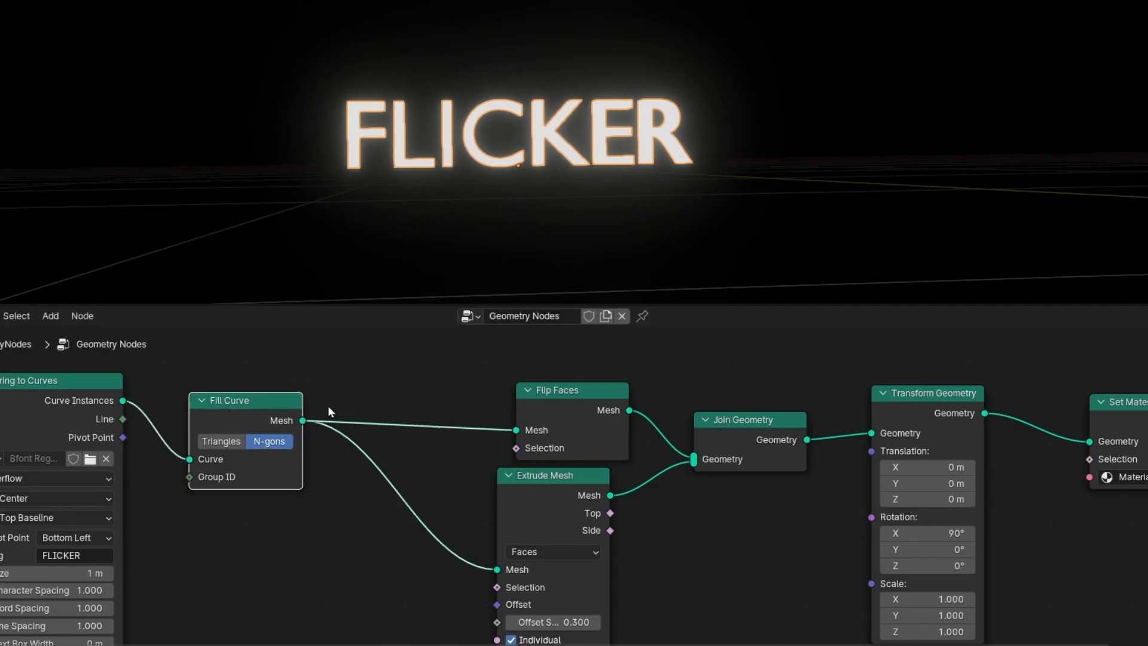
- Insert a Delete Geometry node between Fill Curve and the flip/extrude branches
{"action": "type", "text": "de"}
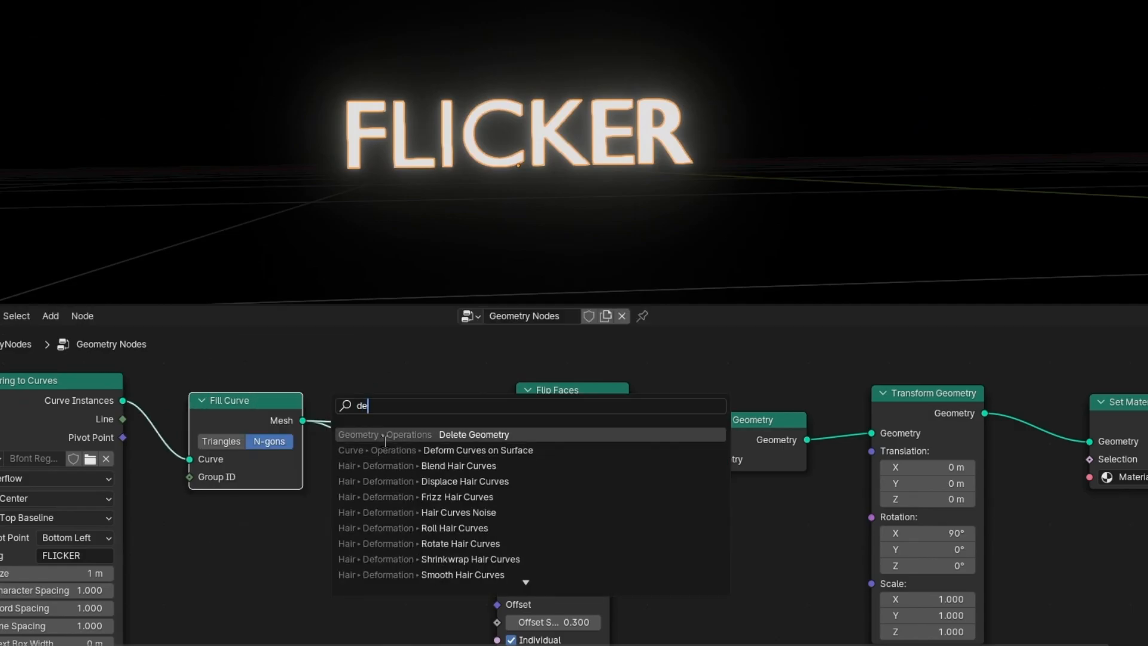
{"action": "left_click", "coordinate": [474, 435]}
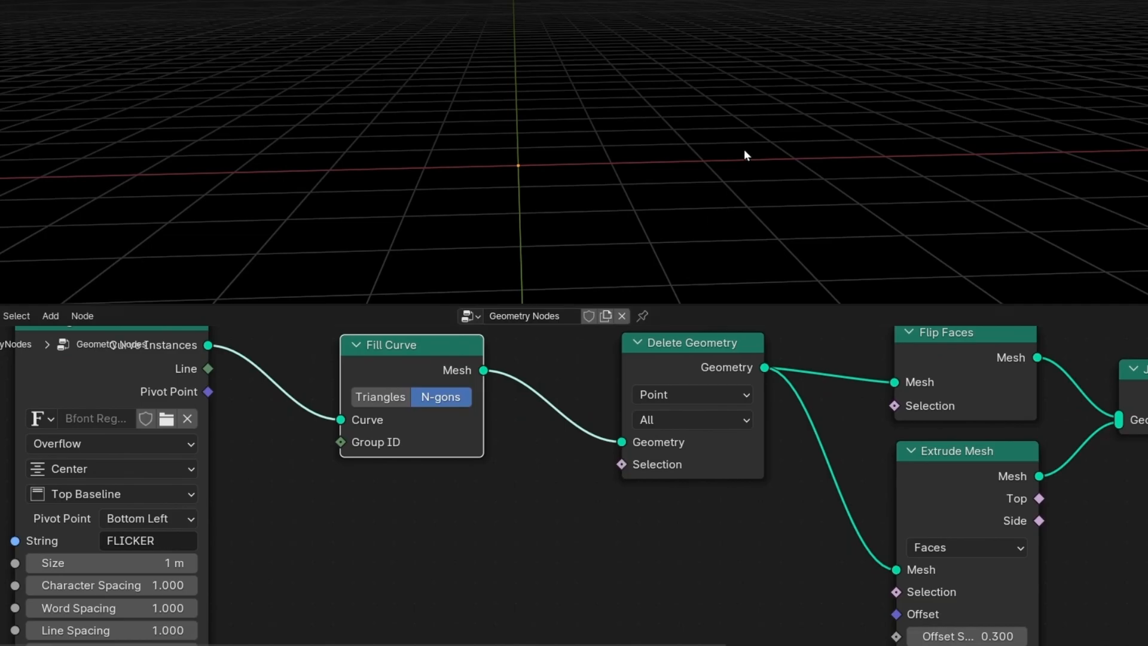
{"action": "mouse_move", "coordinate": [532, 409]}
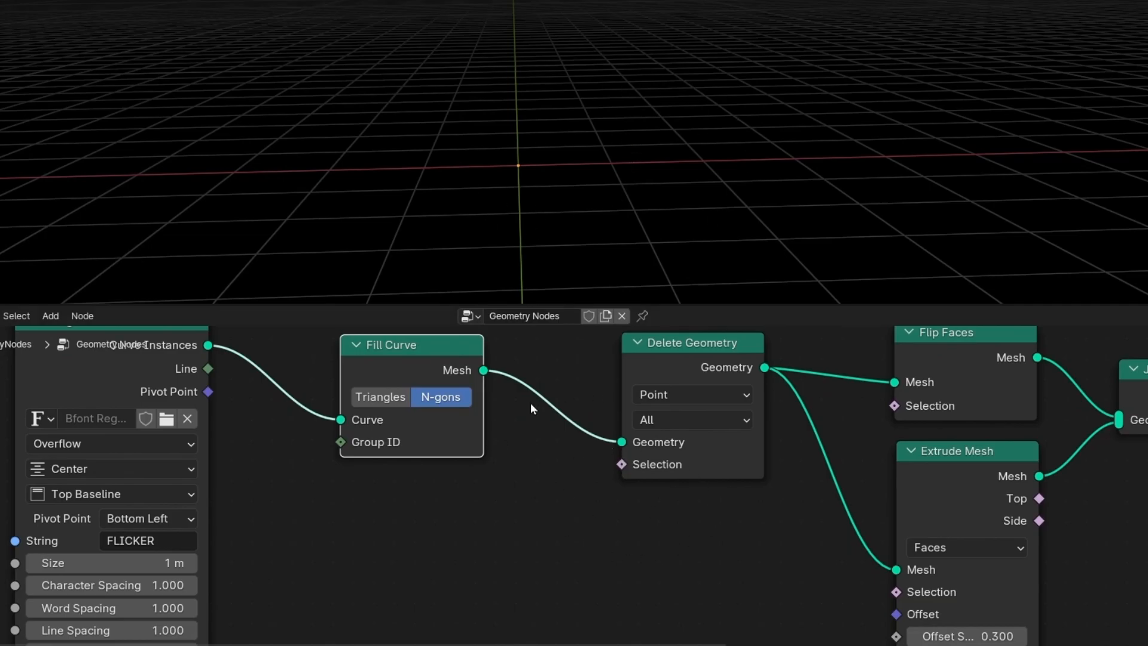
- Drive Delete Geometry's selection with a Random Value node at Probability 0.286
{"action": "type", "text": "r"}
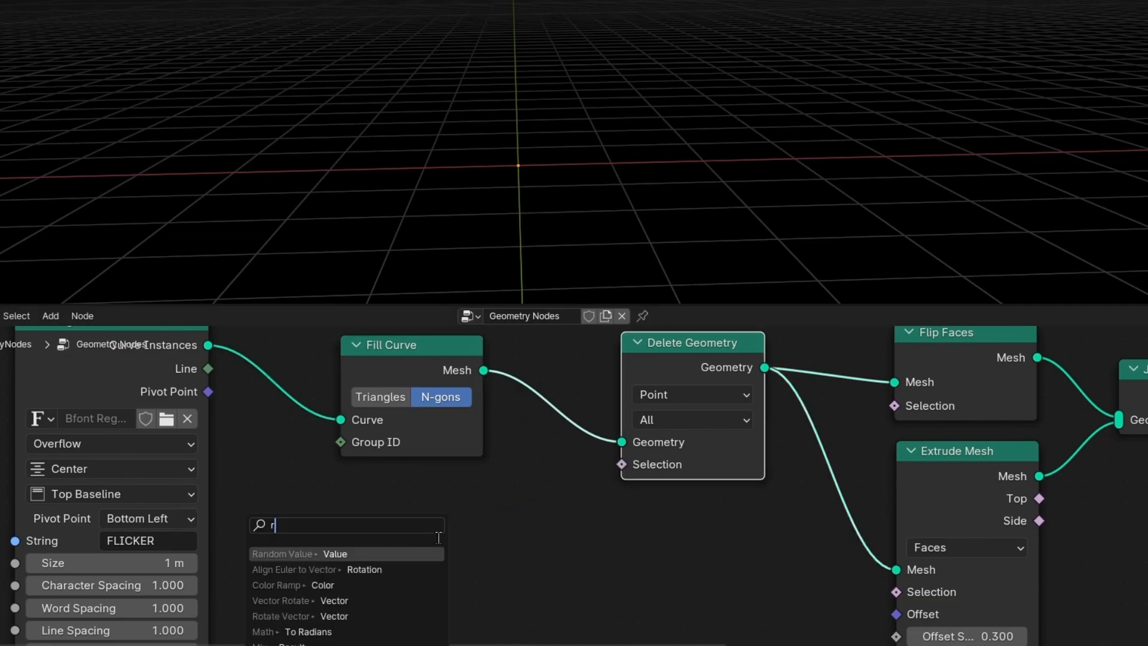
{"action": "left_click", "coordinate": [282, 553]}
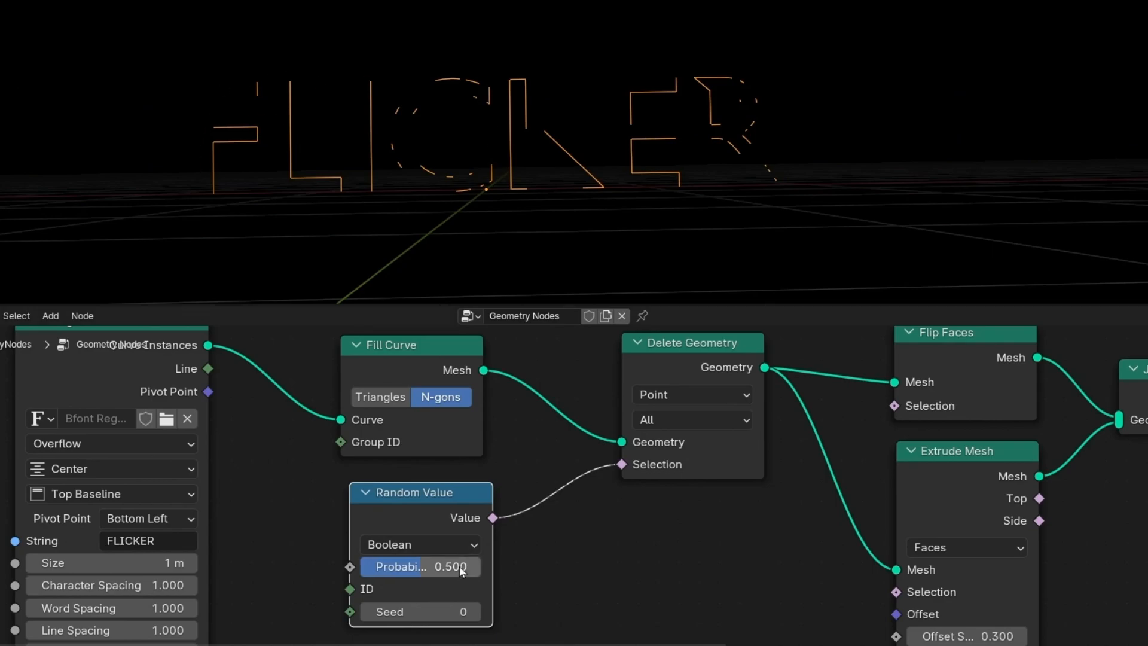
{"action": "mouse_move", "coordinate": [441, 574]}
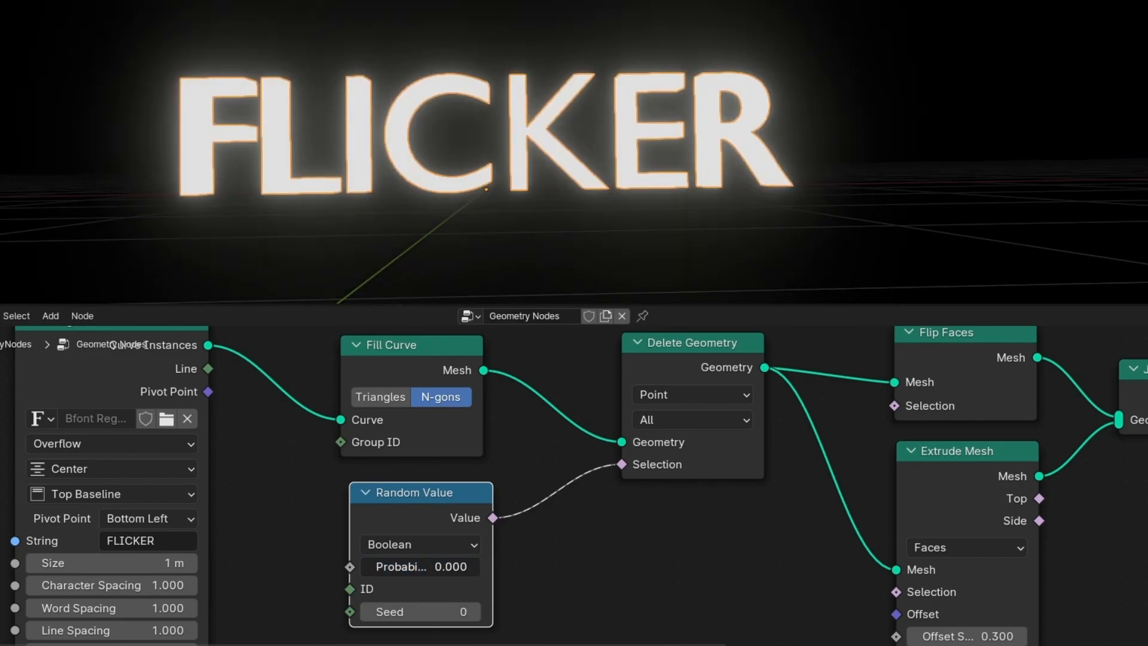
{"action": "left_click_drag", "start_coordinate": [420, 565], "coordinate": [476, 566]}
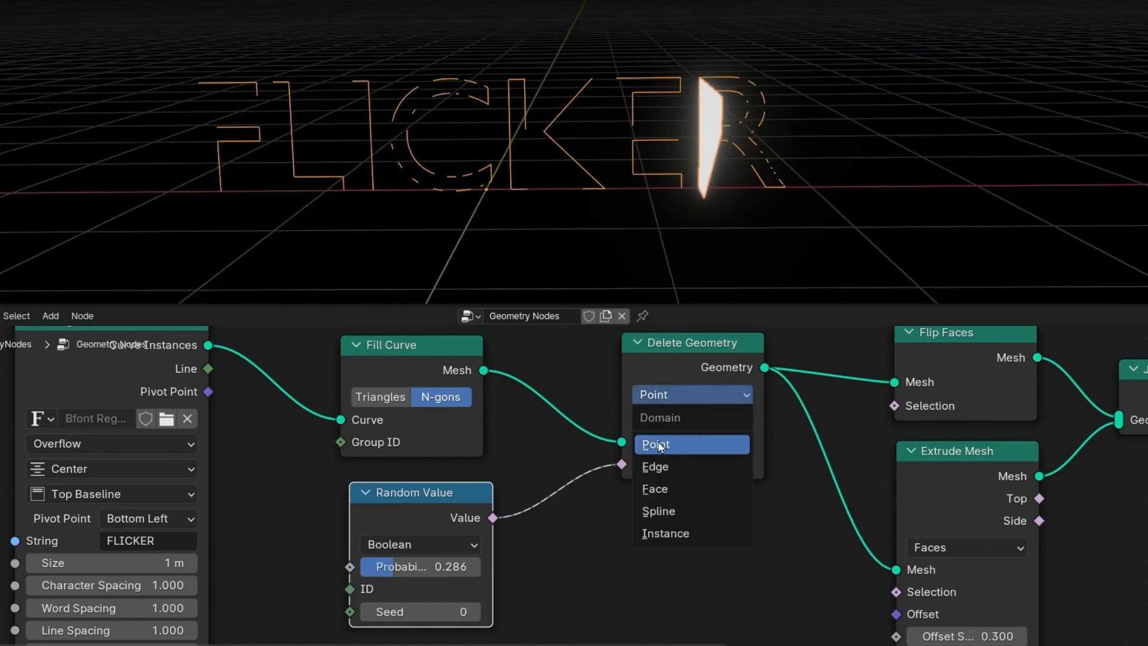
- Switch Delete Geometry to the Instance domain and push Probability to 1.000
{"action": "left_click", "coordinate": [655, 443]}
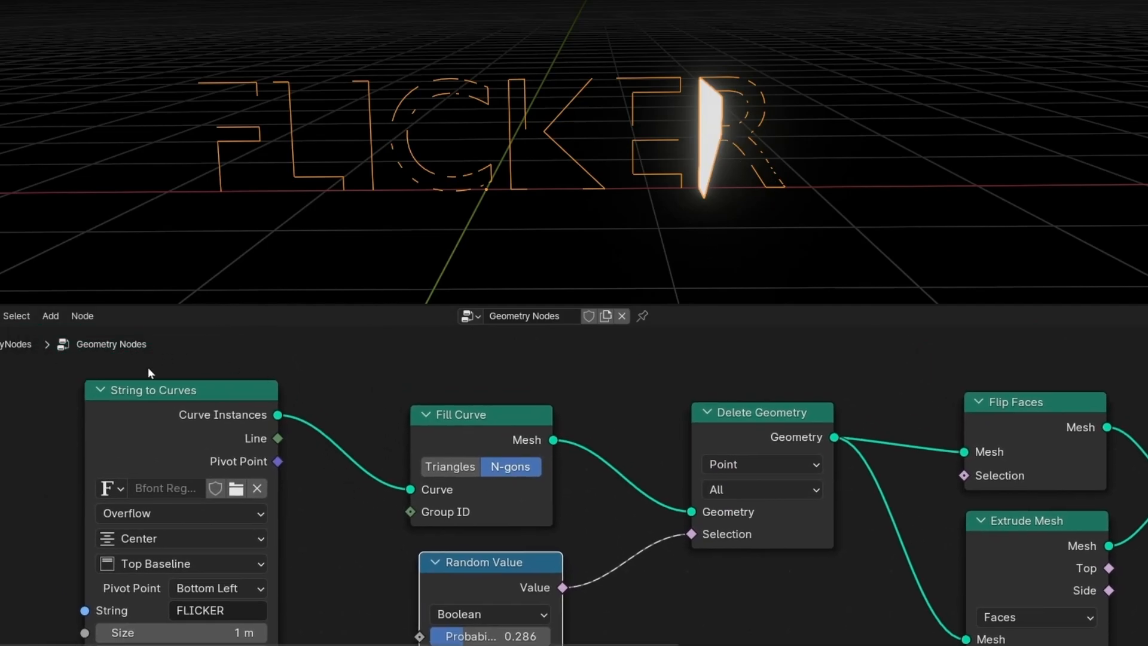
{"action": "mouse_move", "coordinate": [236, 323]}
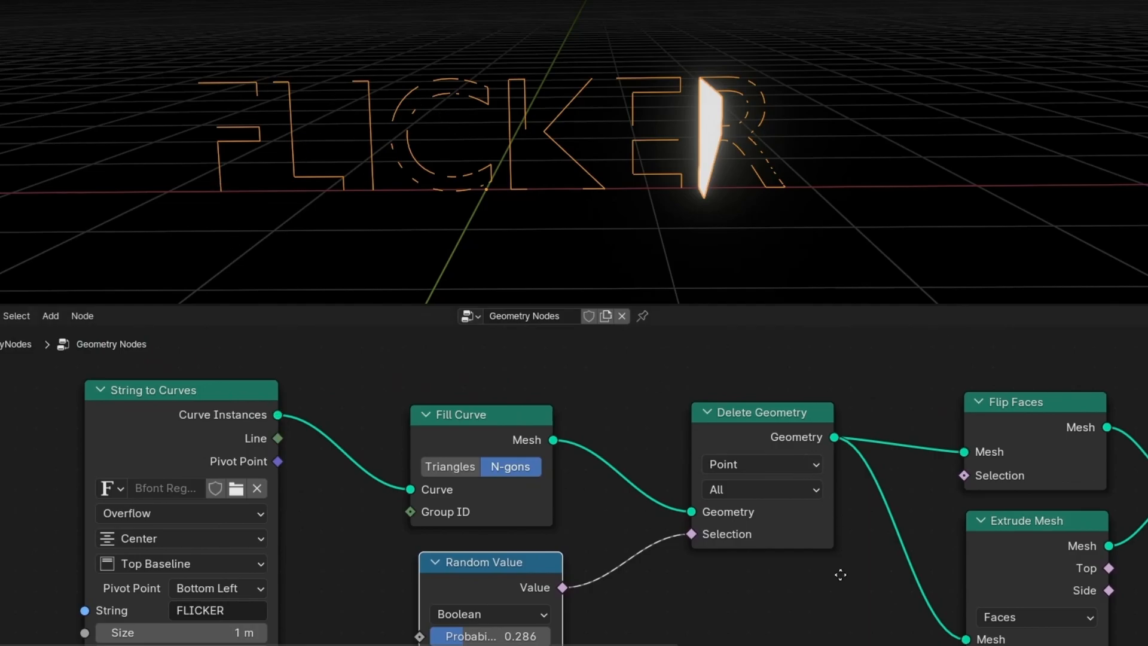
{"action": "left_click", "coordinate": [762, 464]}
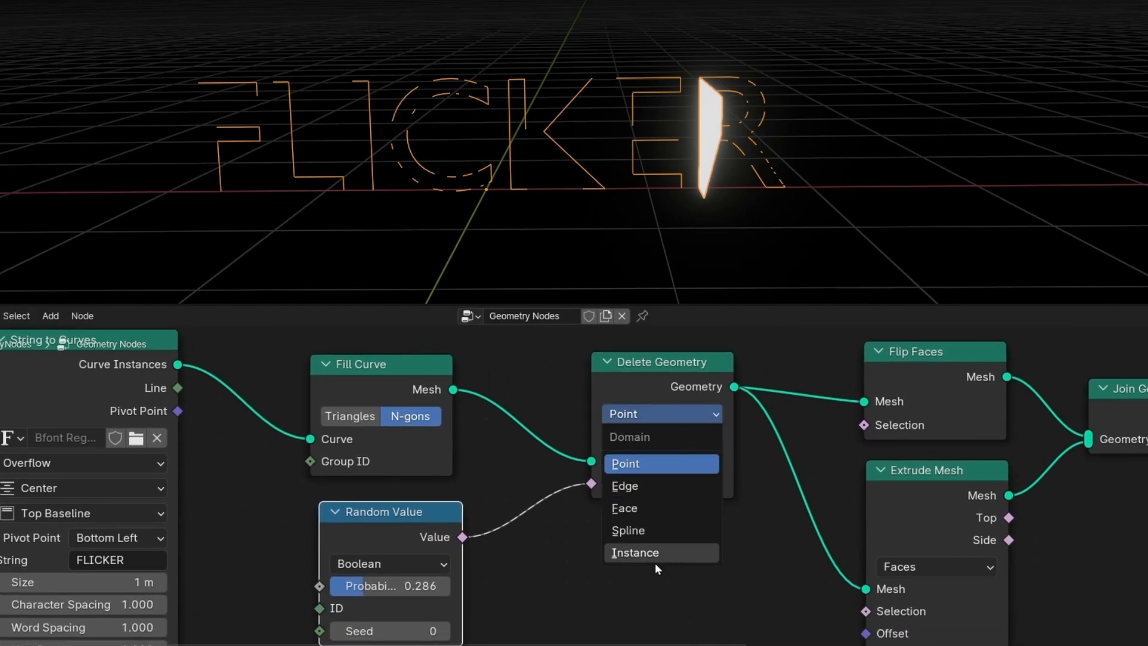
{"action": "left_click", "coordinate": [634, 552]}
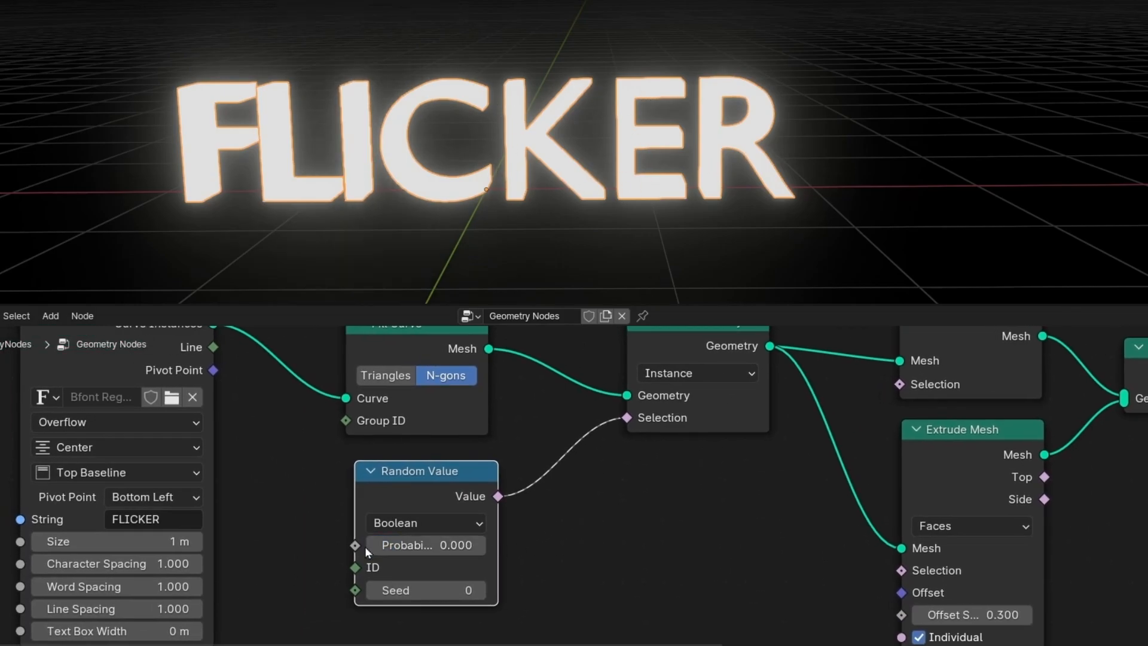
{"action": "mouse_move", "coordinate": [252, 129]}
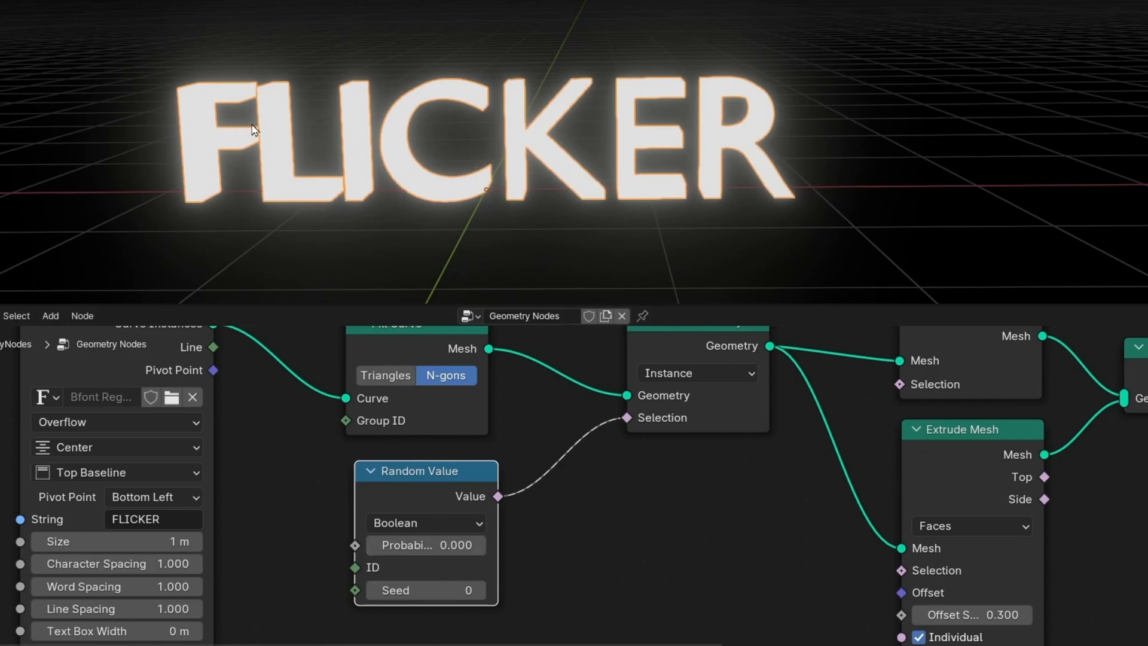
{"action": "mouse_move", "coordinate": [393, 556]}
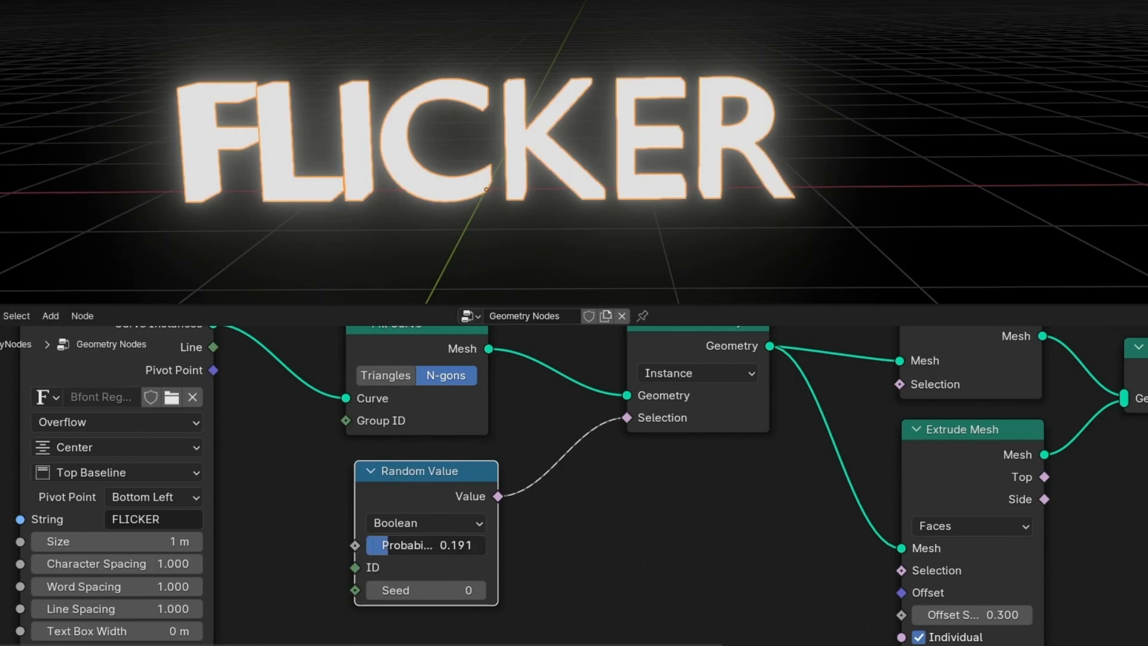
{"action": "left_click_drag", "start_coordinate": [425, 546], "coordinate": [454, 546]}
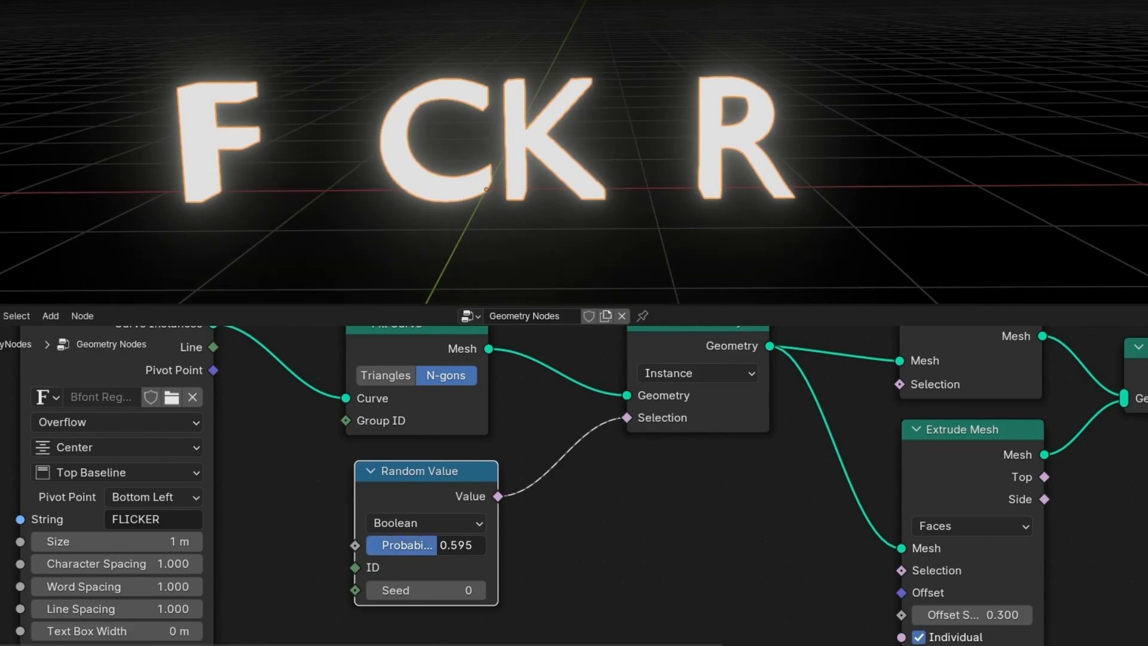
{"action": "left_click_drag", "start_coordinate": [424, 545], "coordinate": [483, 546]}
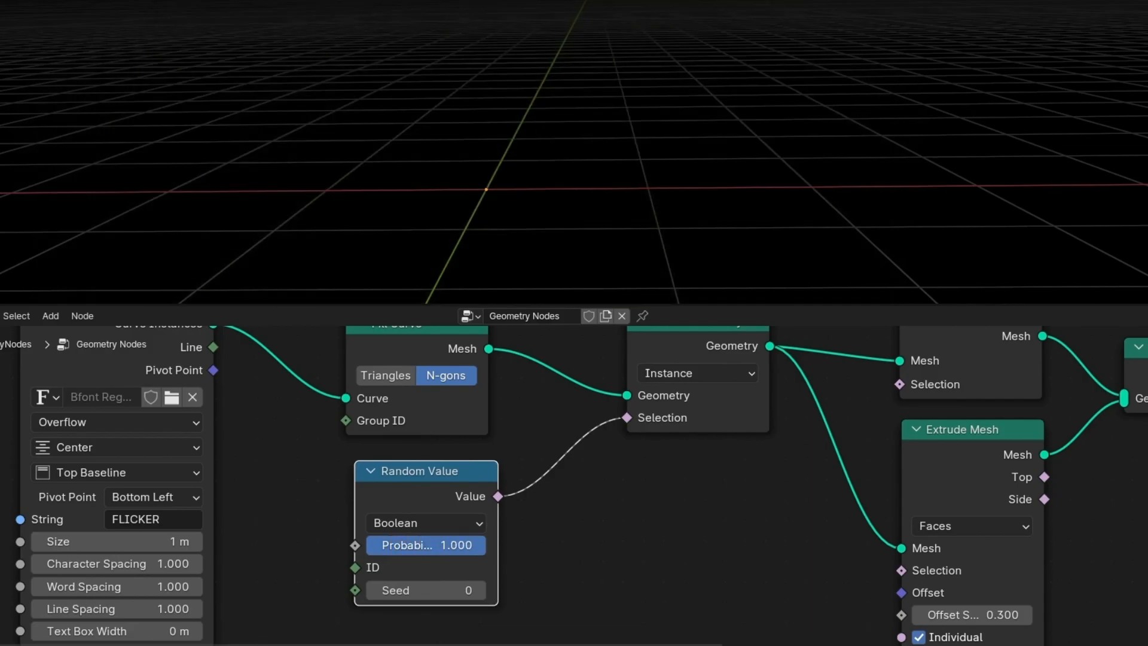
{"action": "mouse_move", "coordinate": [456, 495]}
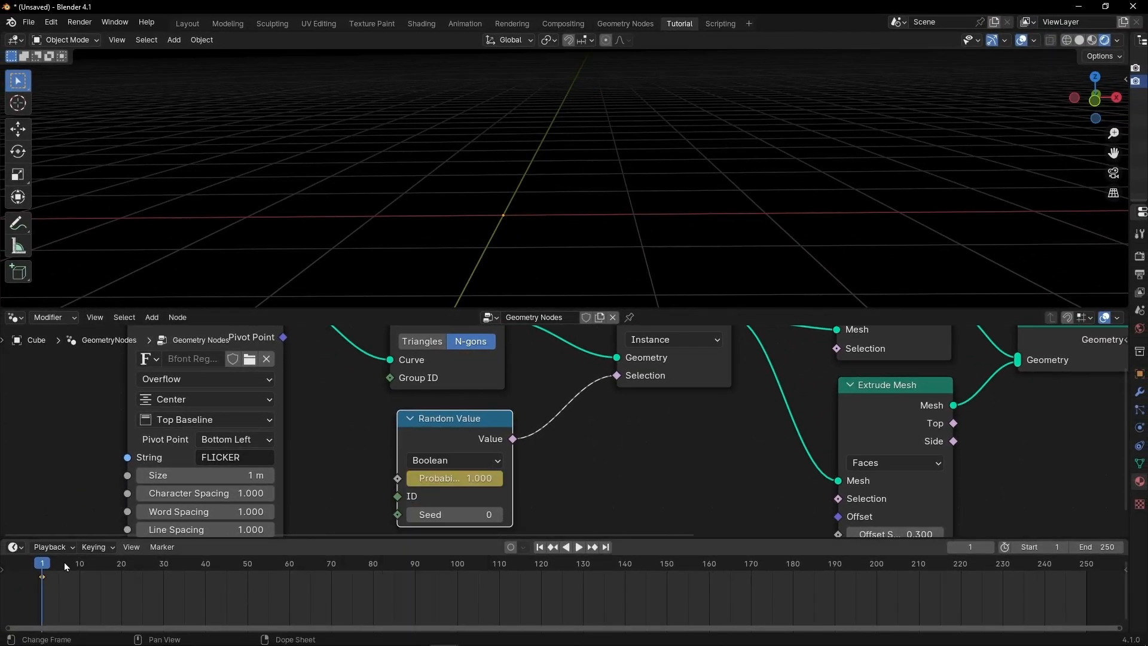
- At frame 40 keyframe Probability 0, then scrub past the reveal to check it
{"action": "left_click", "coordinate": [205, 579]}
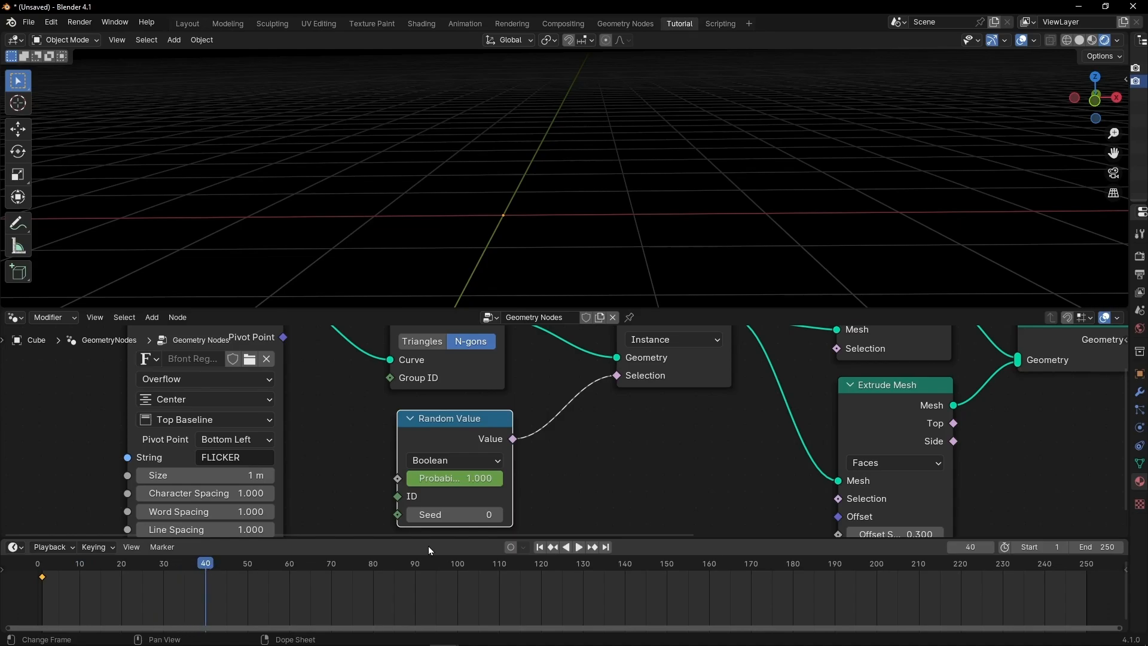
{"action": "left_click_drag", "start_coordinate": [480, 477], "coordinate": [407, 477]}
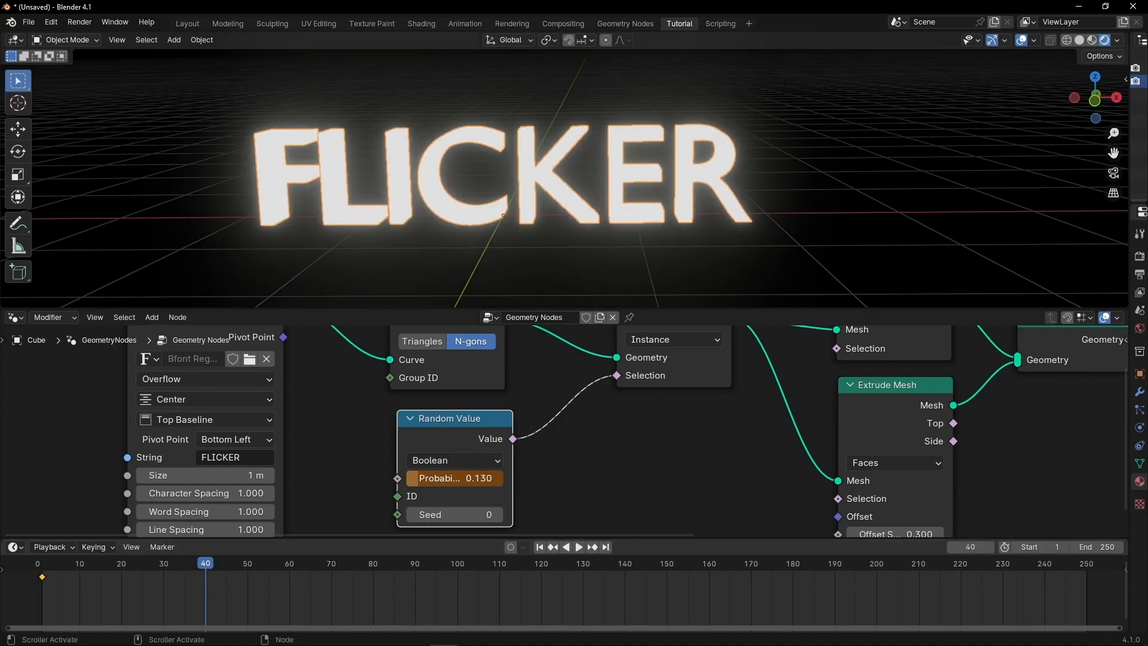
{"action": "right_click", "coordinate": [454, 478]}
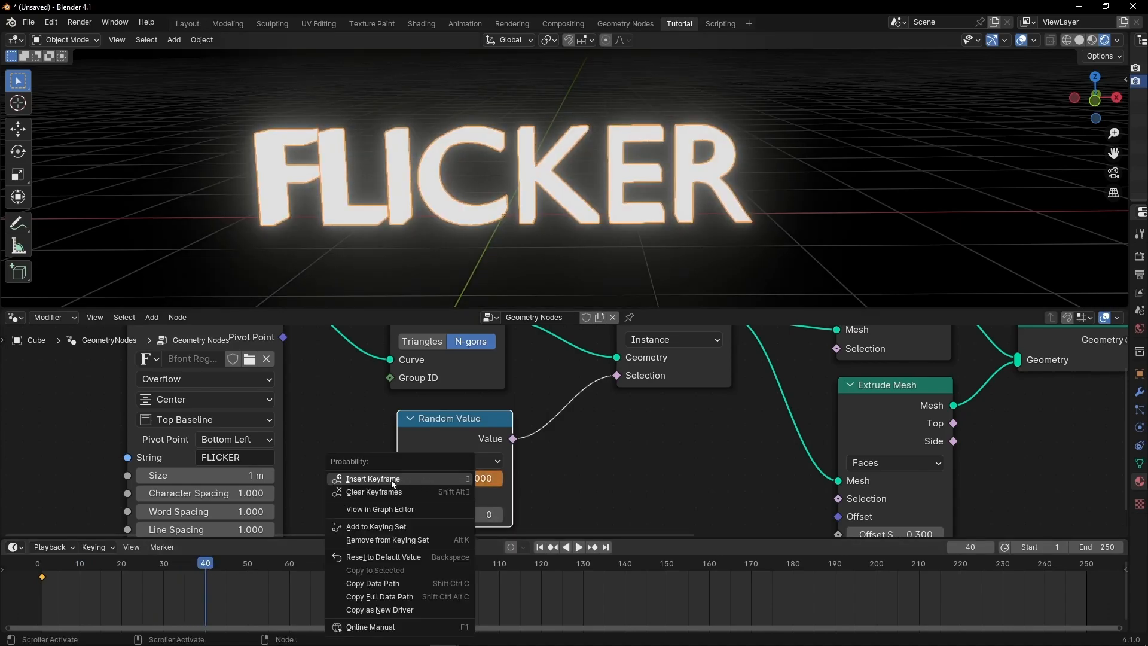
{"action": "left_click", "coordinate": [373, 479]}
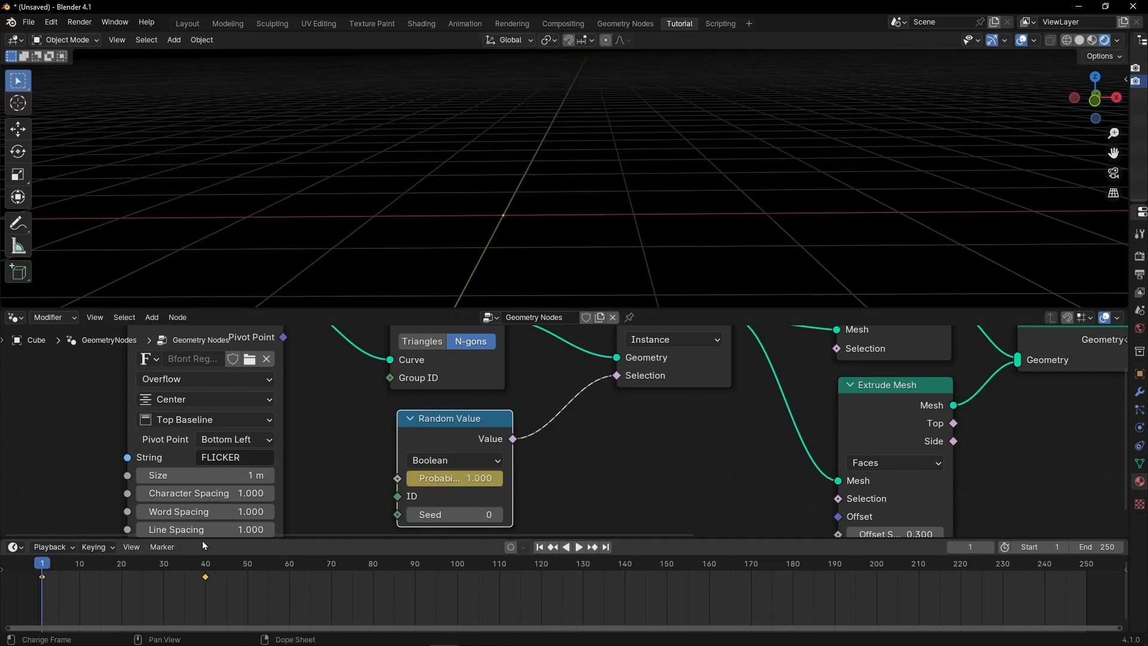
{"action": "left_click", "coordinate": [579, 548]}
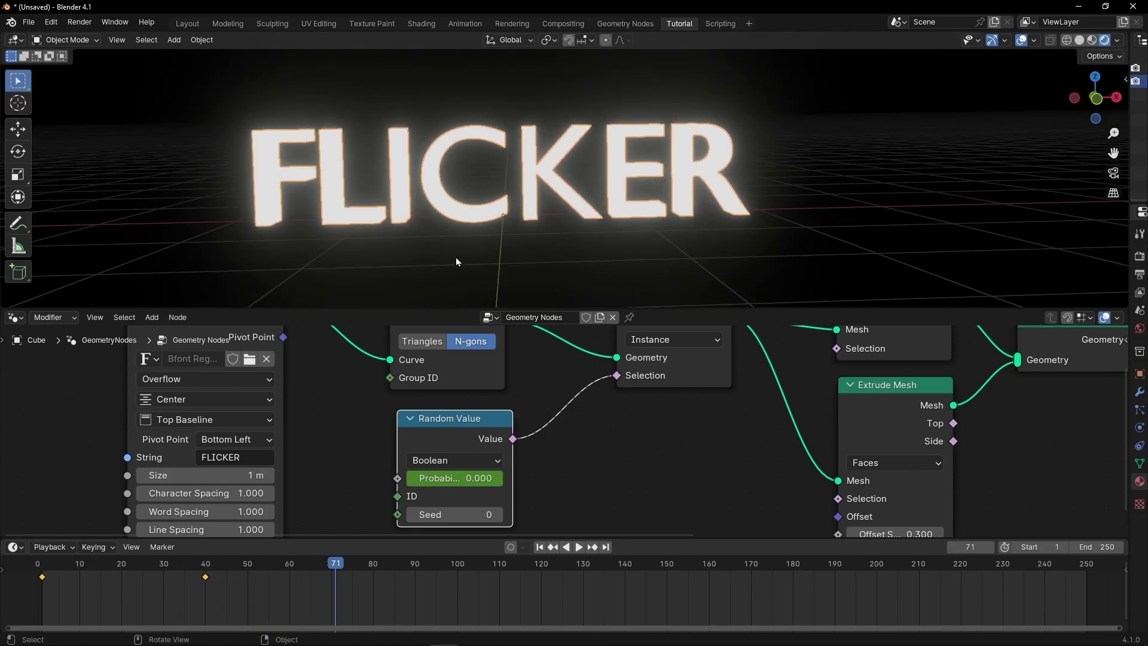
- Play from frame 1 and scrub several frames to check FLICKER's letters appearing in random order
{"action": "left_click", "coordinate": [539, 547]}
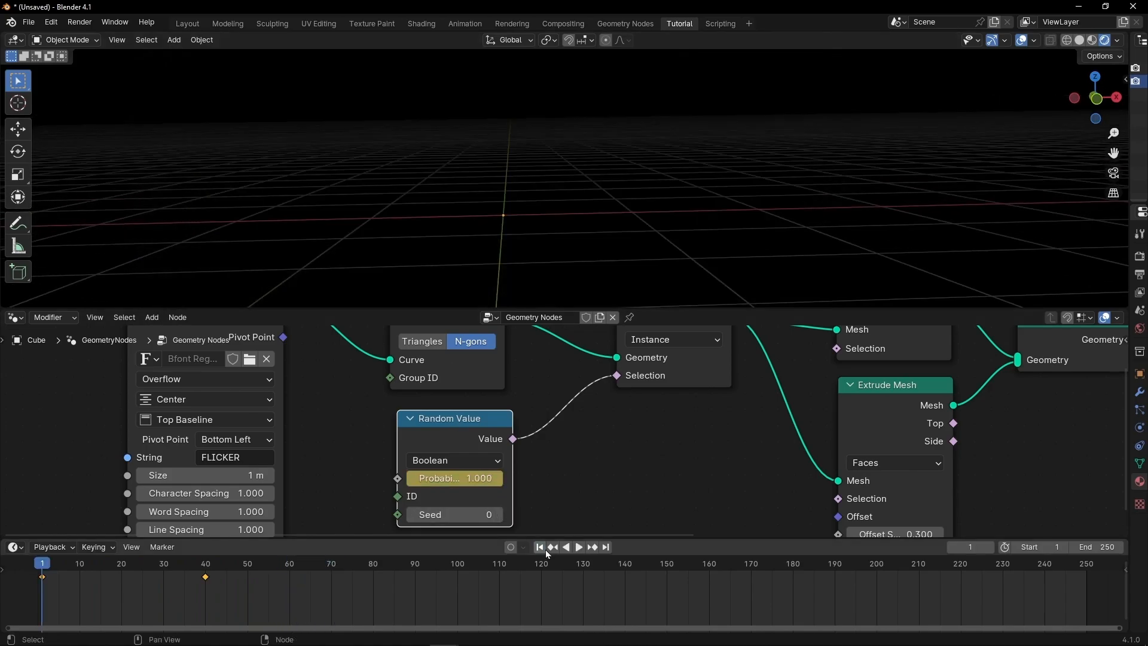
{"action": "left_click", "coordinate": [579, 547]}
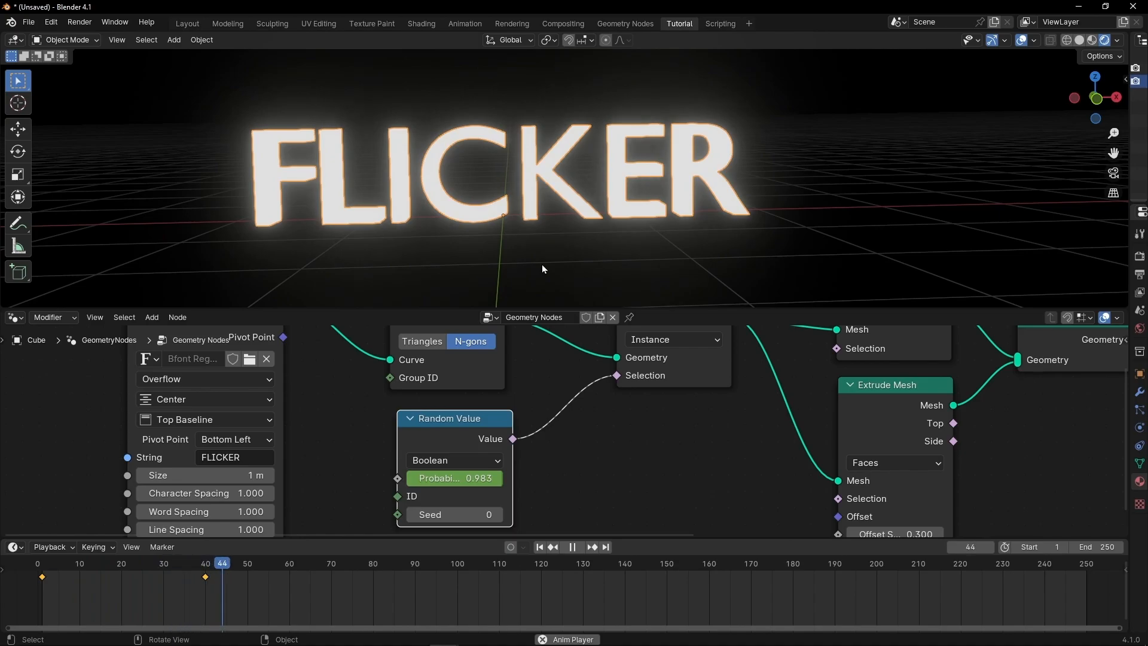
{"action": "left_click", "coordinate": [574, 547]}
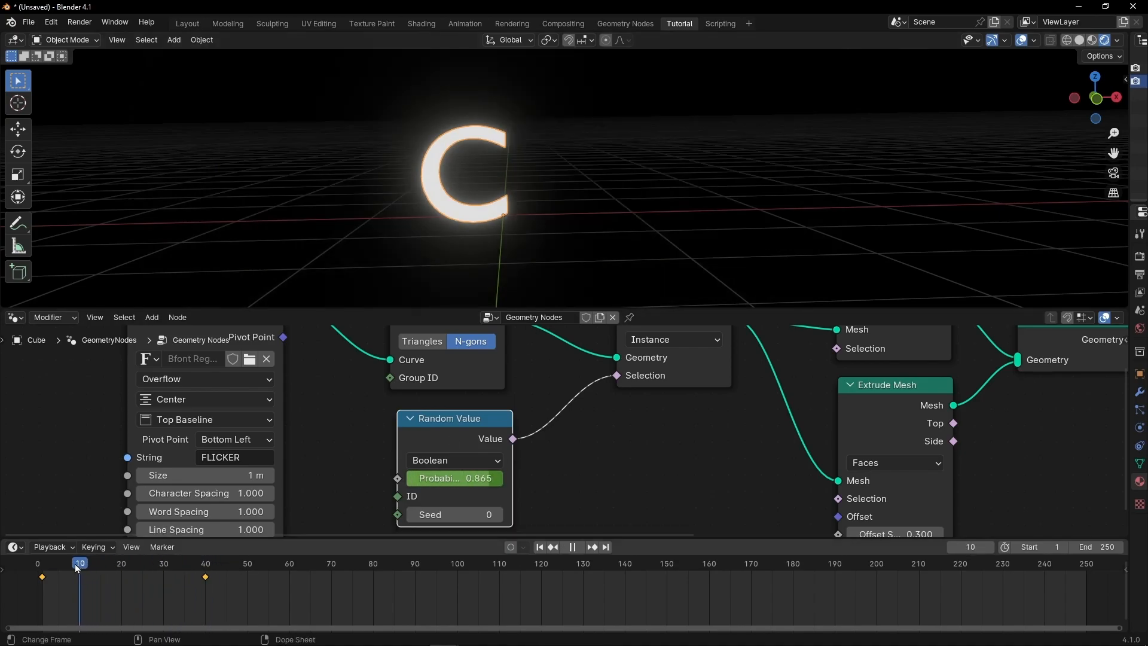
{"action": "left_click", "coordinate": [211, 563]}
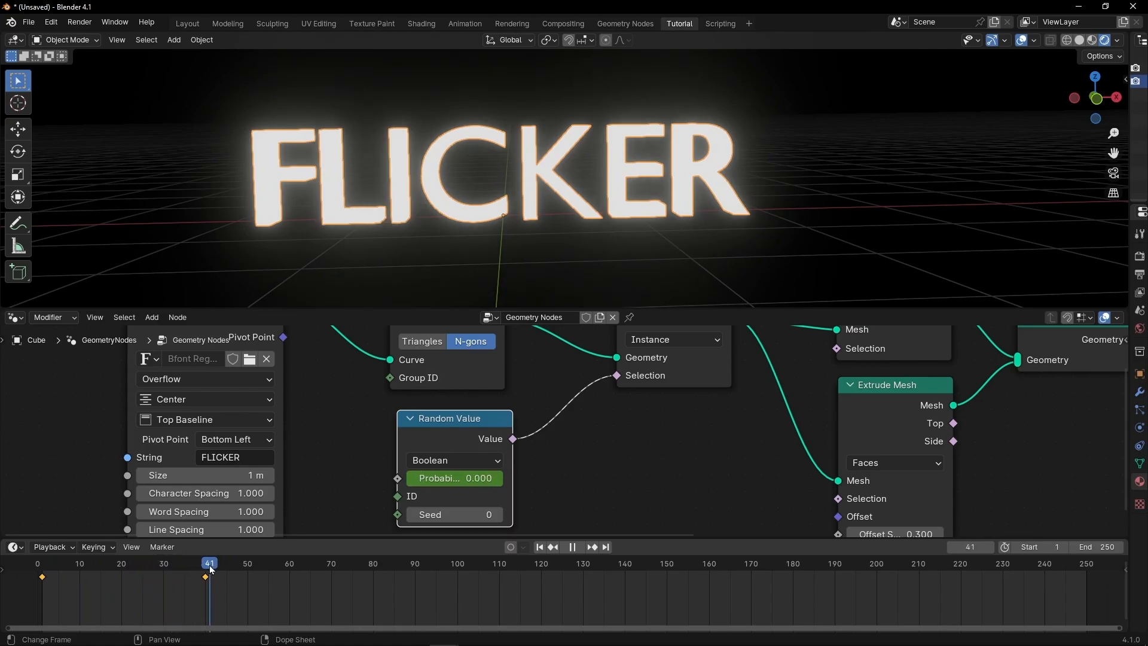
{"action": "left_click", "coordinate": [147, 571]}
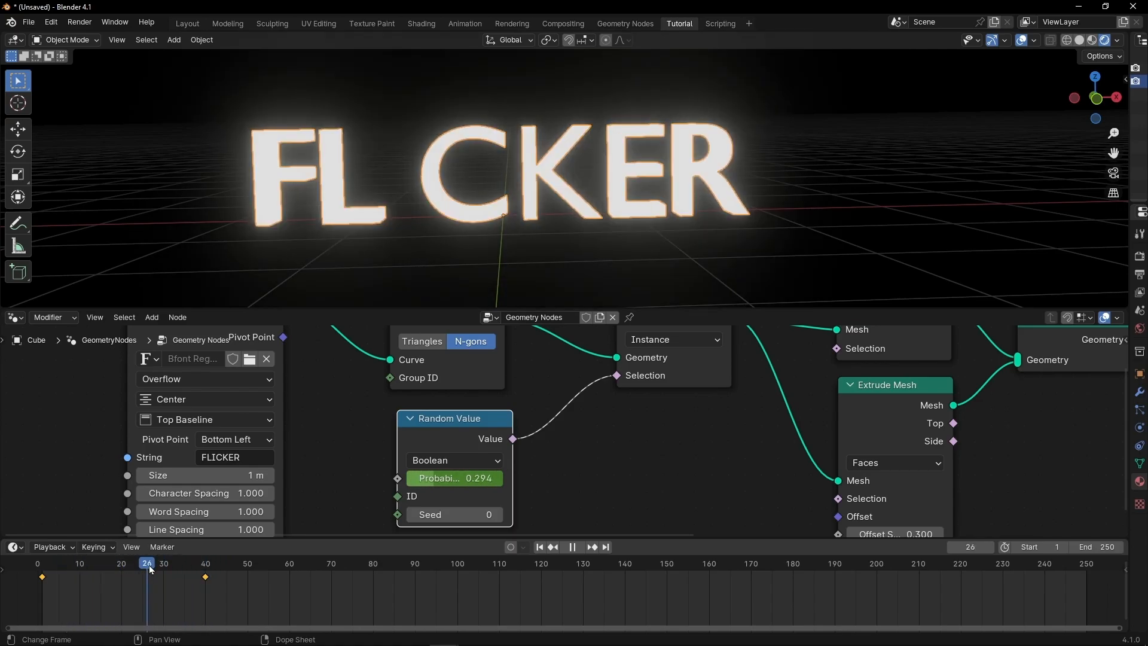
{"action": "left_click", "coordinate": [110, 569]}
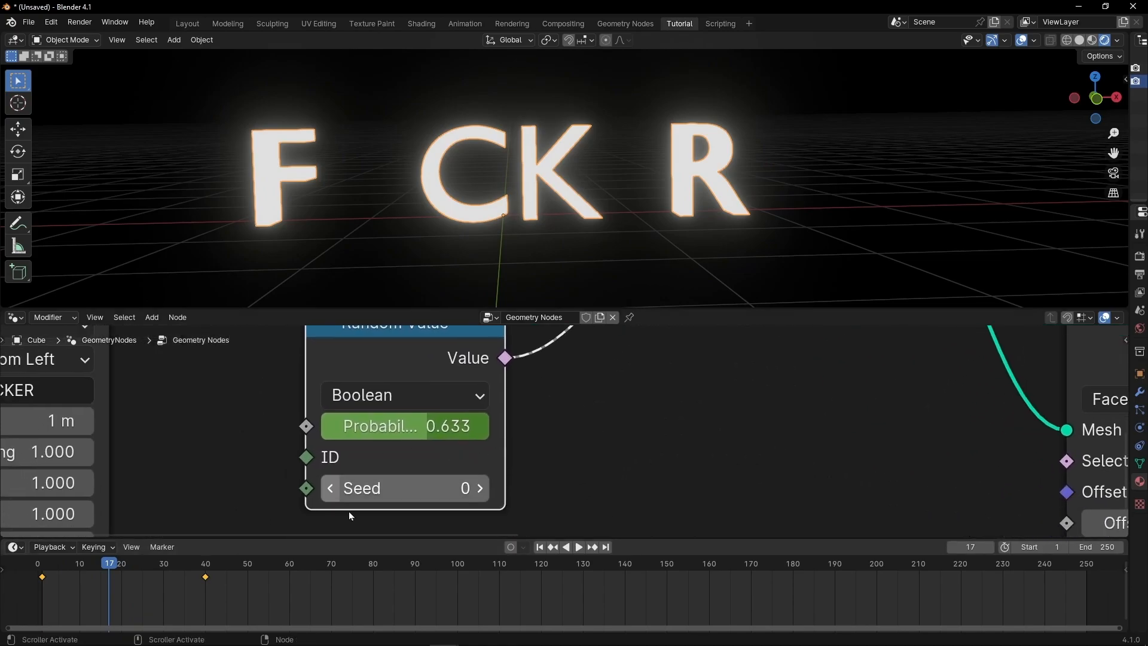
{"action": "mouse_move", "coordinate": [474, 492]}
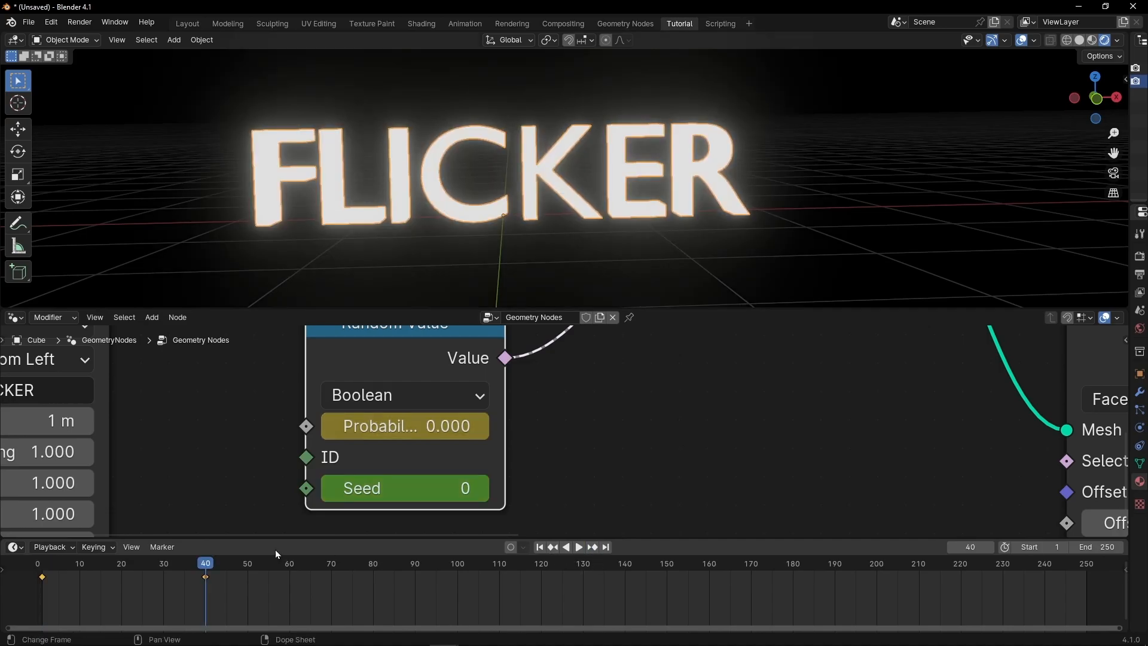
- At frame 40 set the random Seed to 50 and keyframe it, then return to frame 1
{"action": "double_click", "coordinate": [404, 488]}
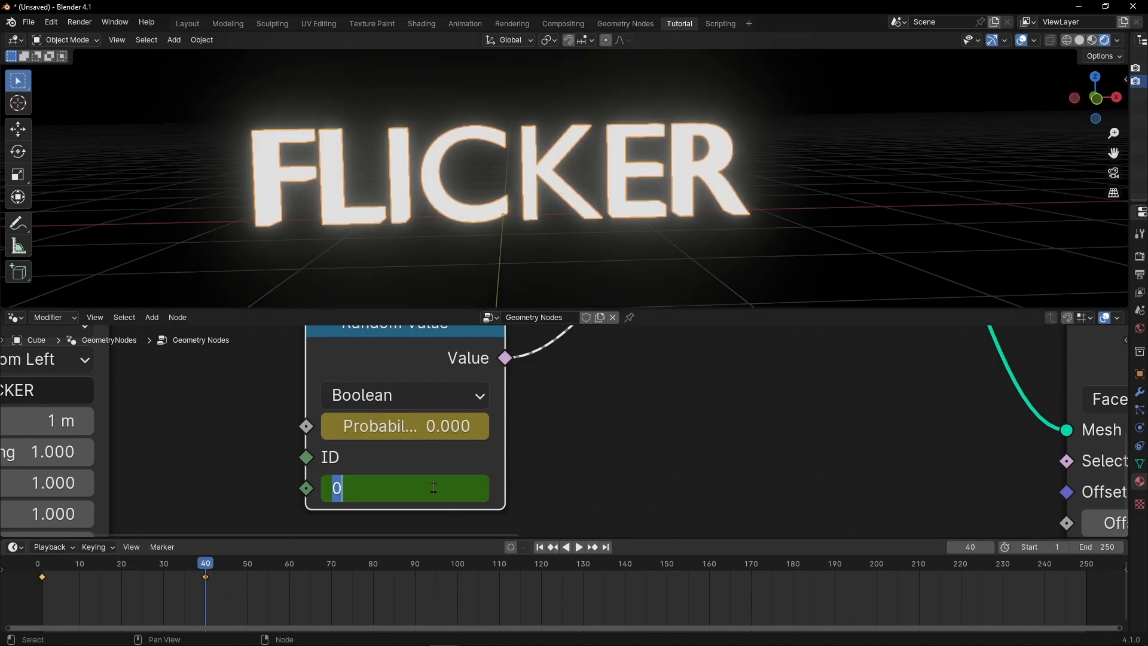
{"action": "type", "text": "50"}
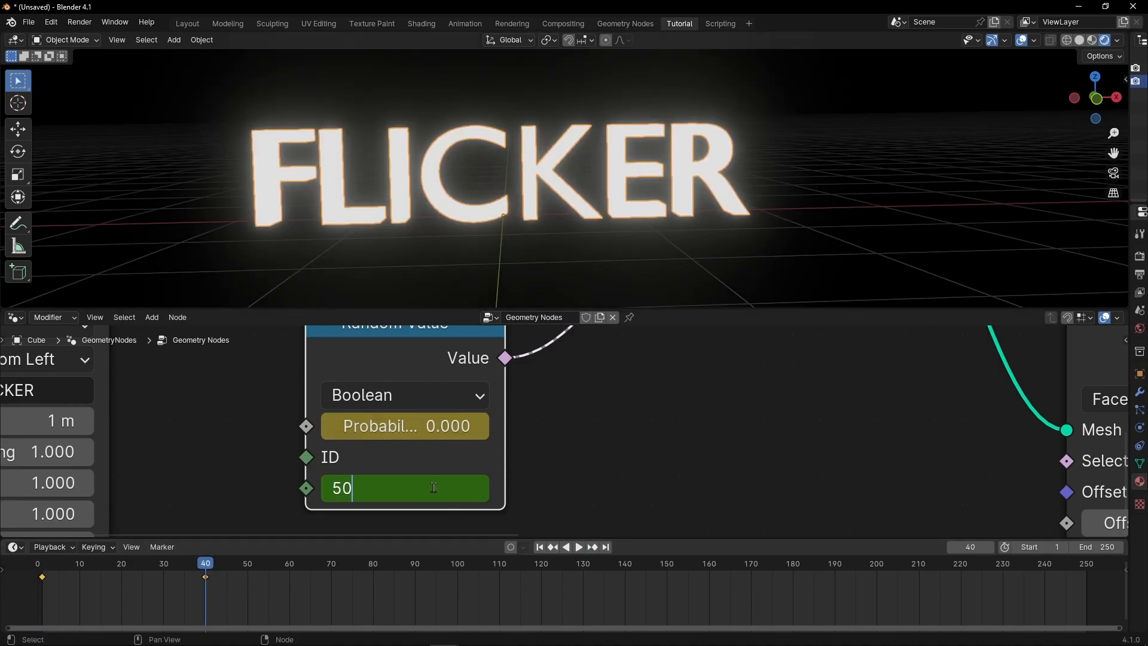
{"action": "right_click", "coordinate": [404, 488]}
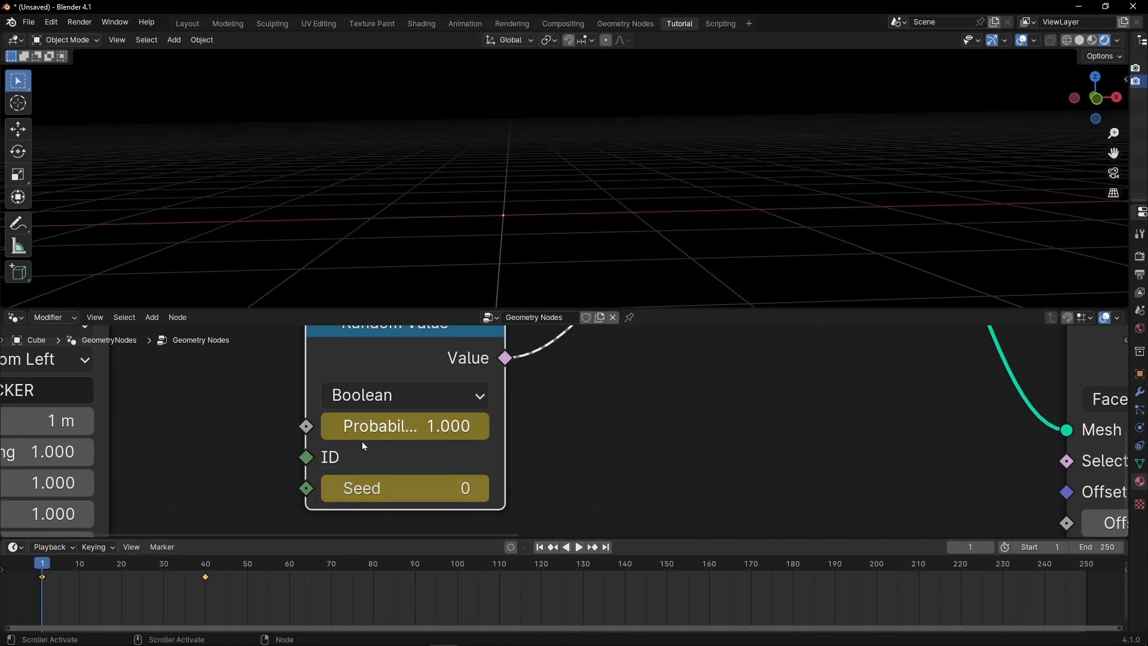
{"action": "left_click", "coordinate": [580, 547]}
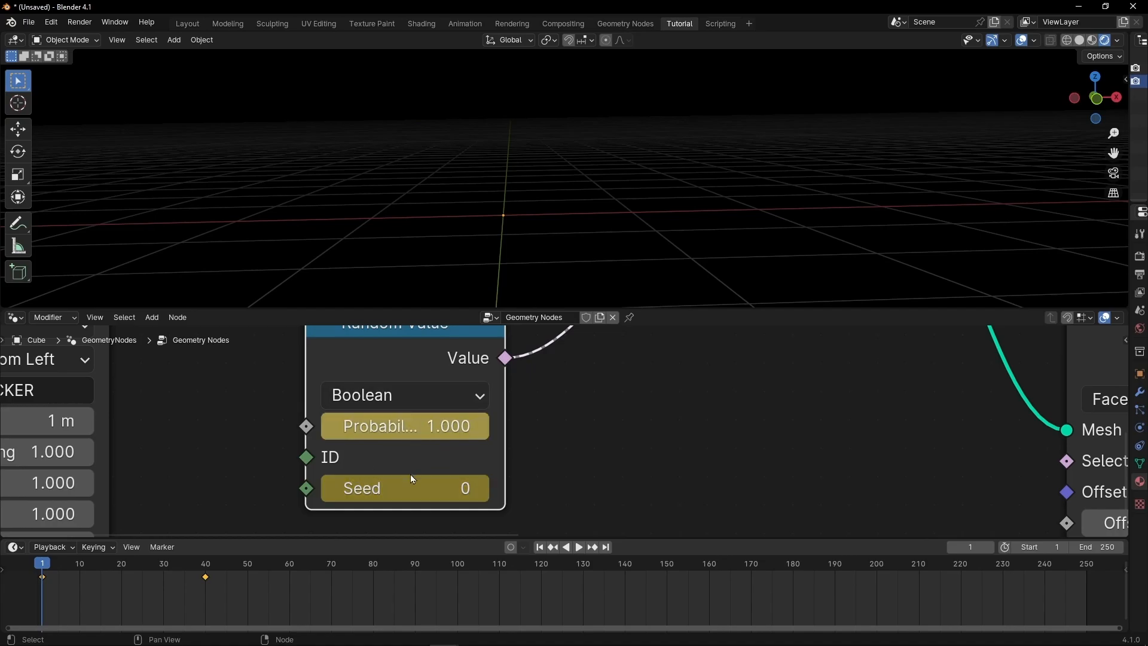
{"action": "mouse_move", "coordinate": [566, 258]}
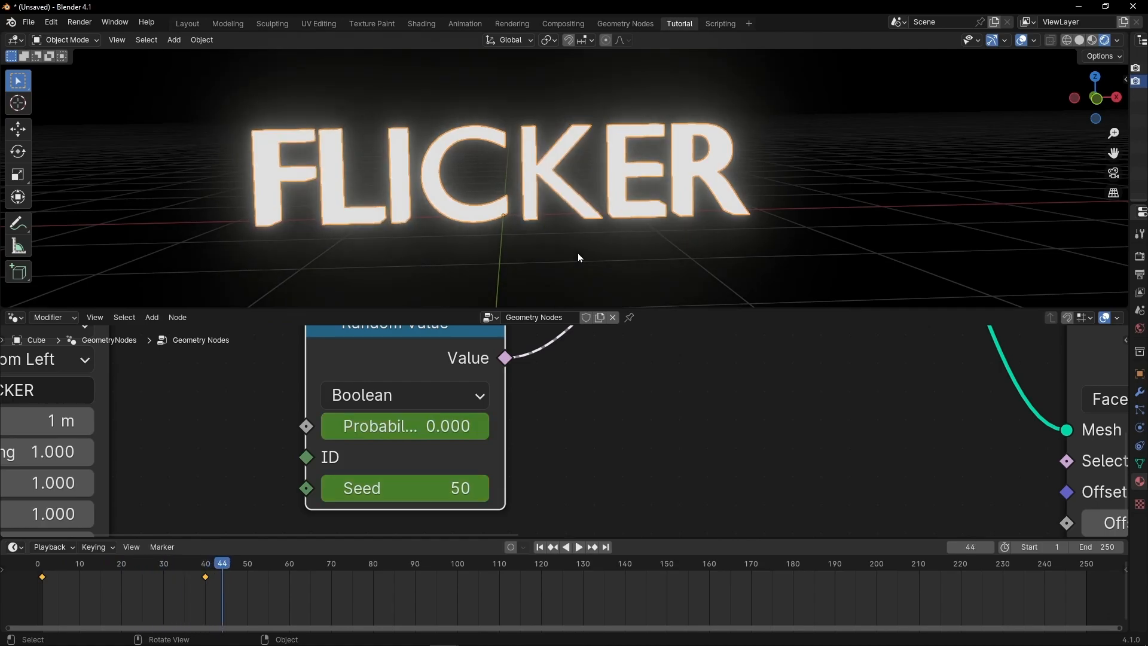
{"action": "mouse_move", "coordinate": [504, 528]}
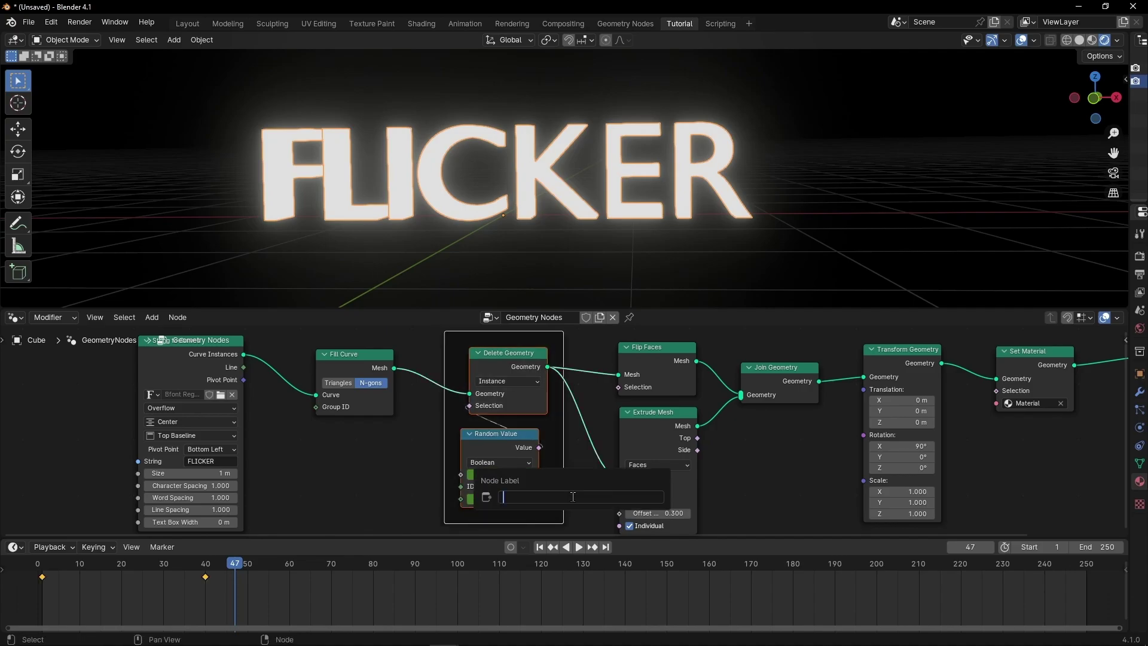
- Label the node frame 'Flicker Effect' and drag the reveal's second keyframe out to about frame 72
{"action": "type", "text": "Flicker Ef"}
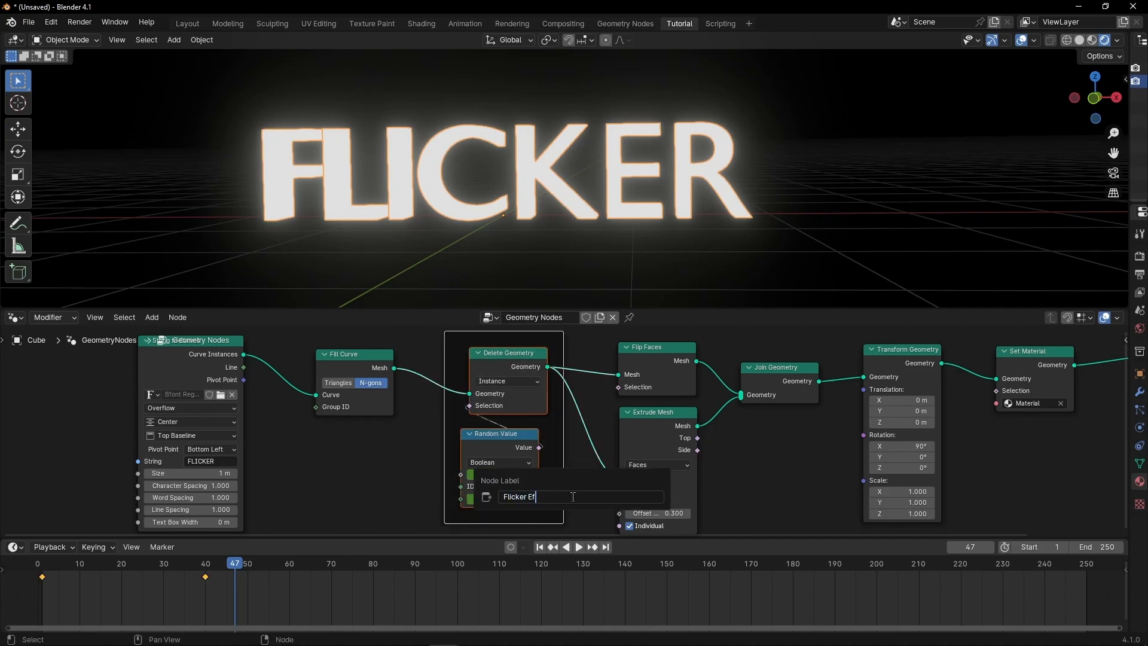
{"action": "key", "text": "Return"}
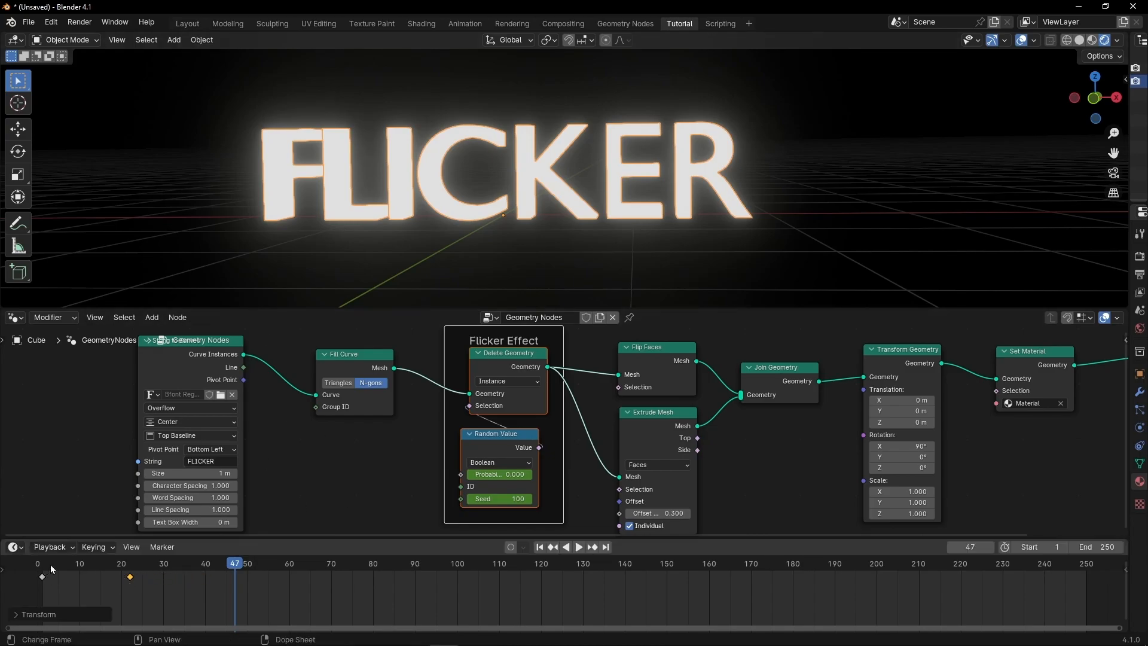
{"action": "left_click", "coordinate": [579, 546]}
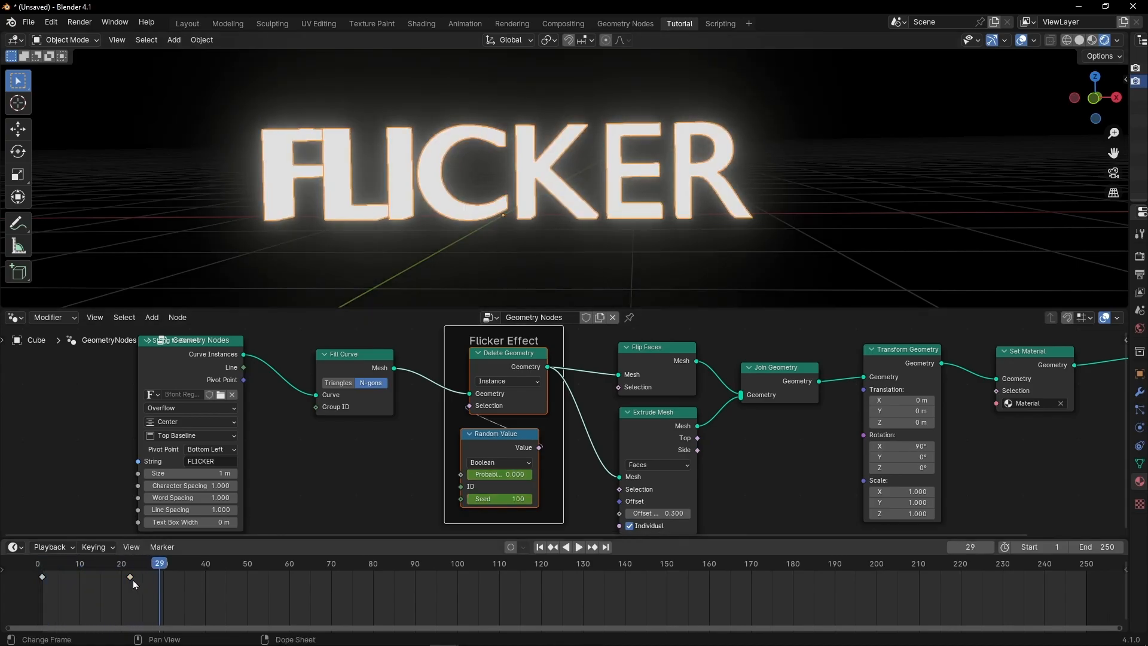
{"action": "left_click_drag", "start_coordinate": [130, 577], "coordinate": [334, 577]}
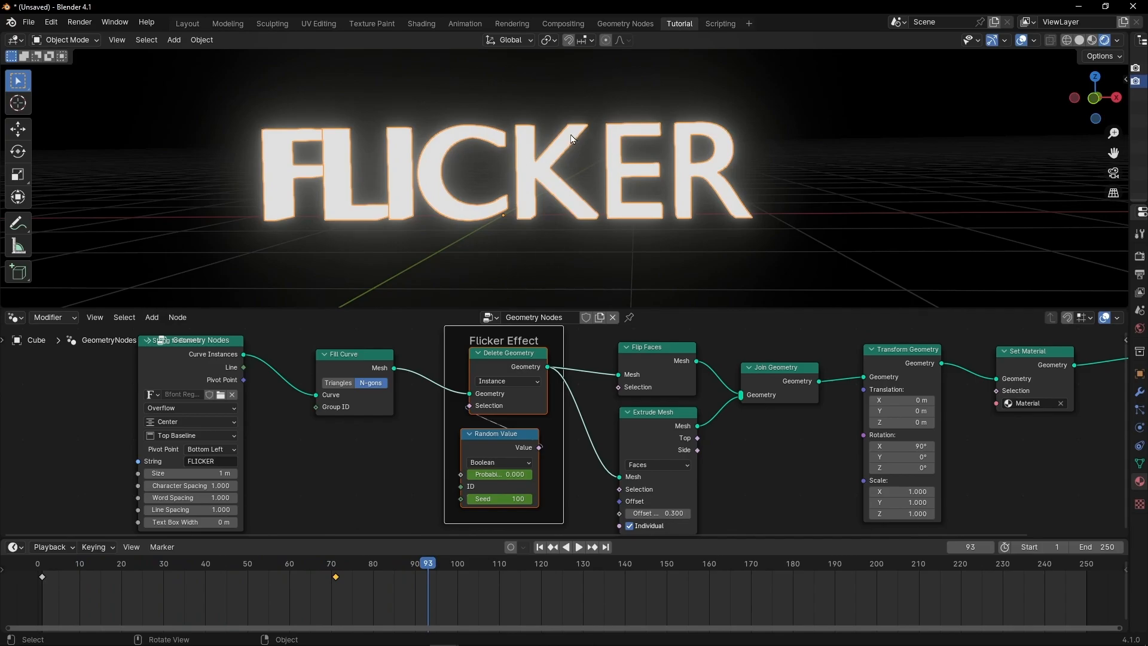
{"action": "mouse_move", "coordinate": [442, 516]}
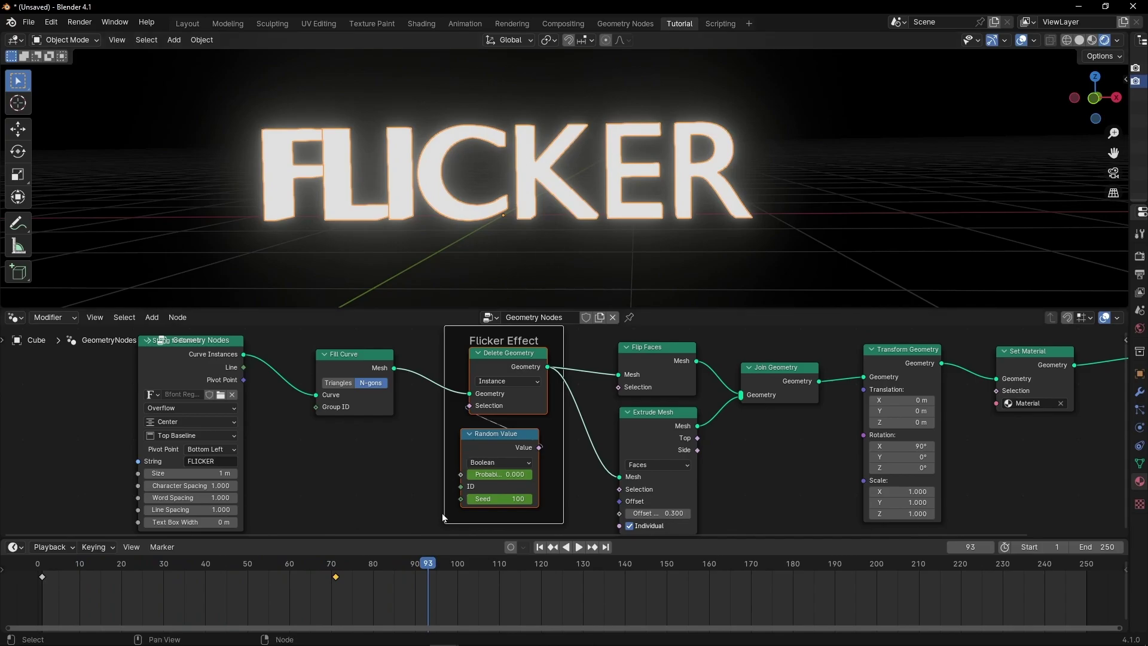
- Keyframe Probability 0 near frame 115, then set it to 1 at frame 180 so the letters vanish again
{"action": "left_click", "coordinate": [579, 548]}
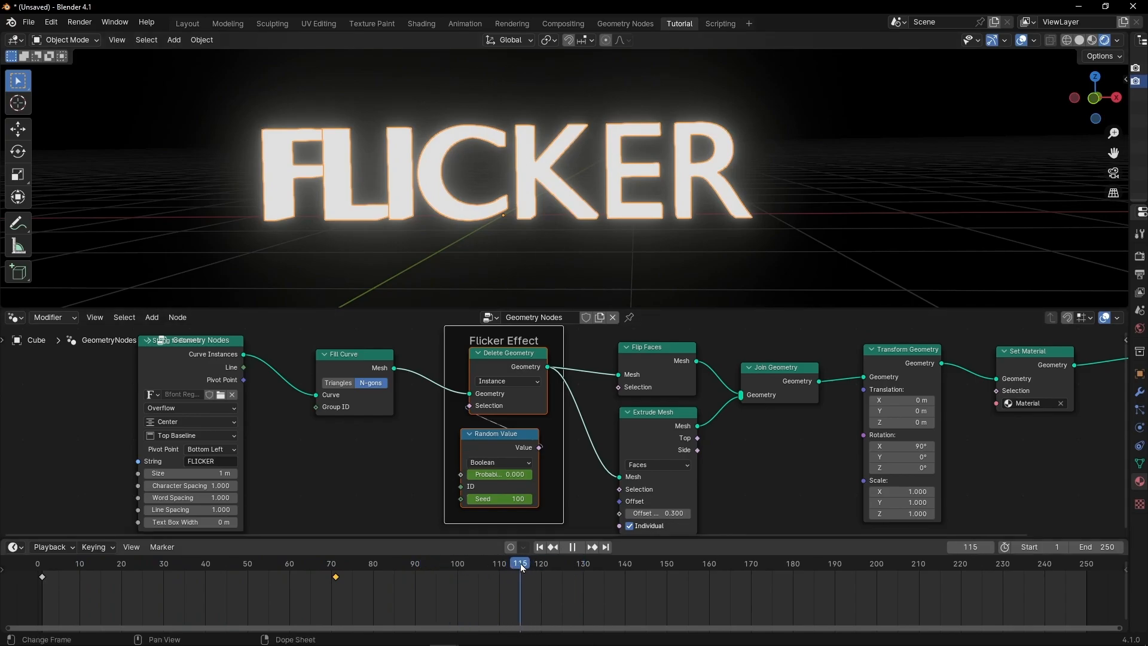
{"action": "right_click", "coordinate": [499, 473]}
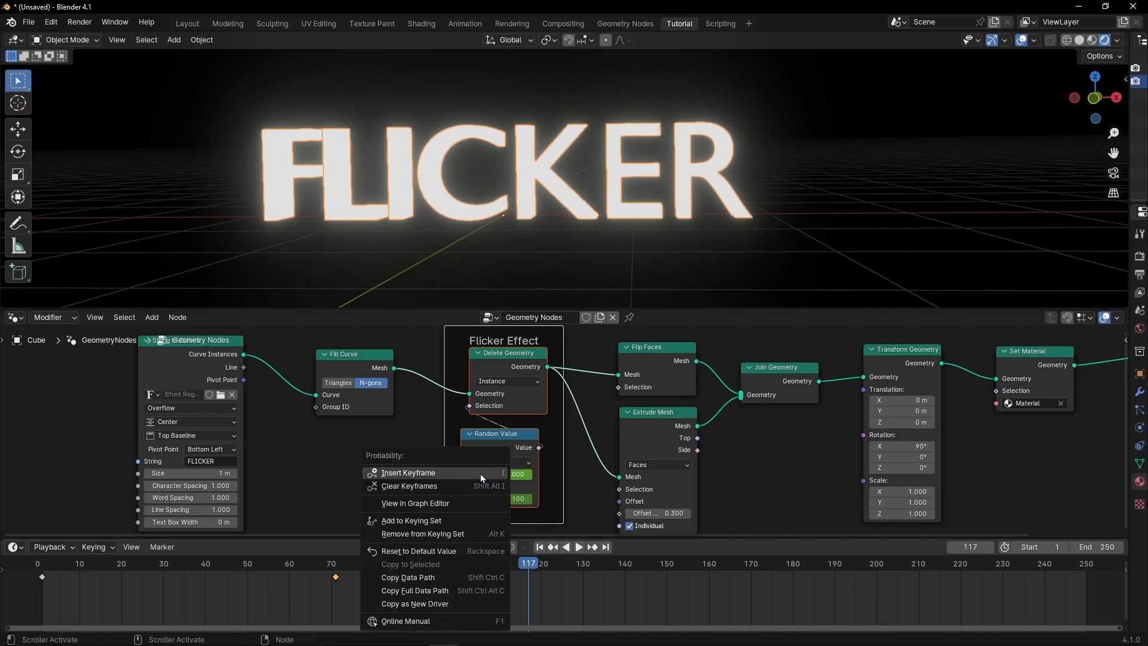
{"action": "left_click", "coordinate": [408, 473]}
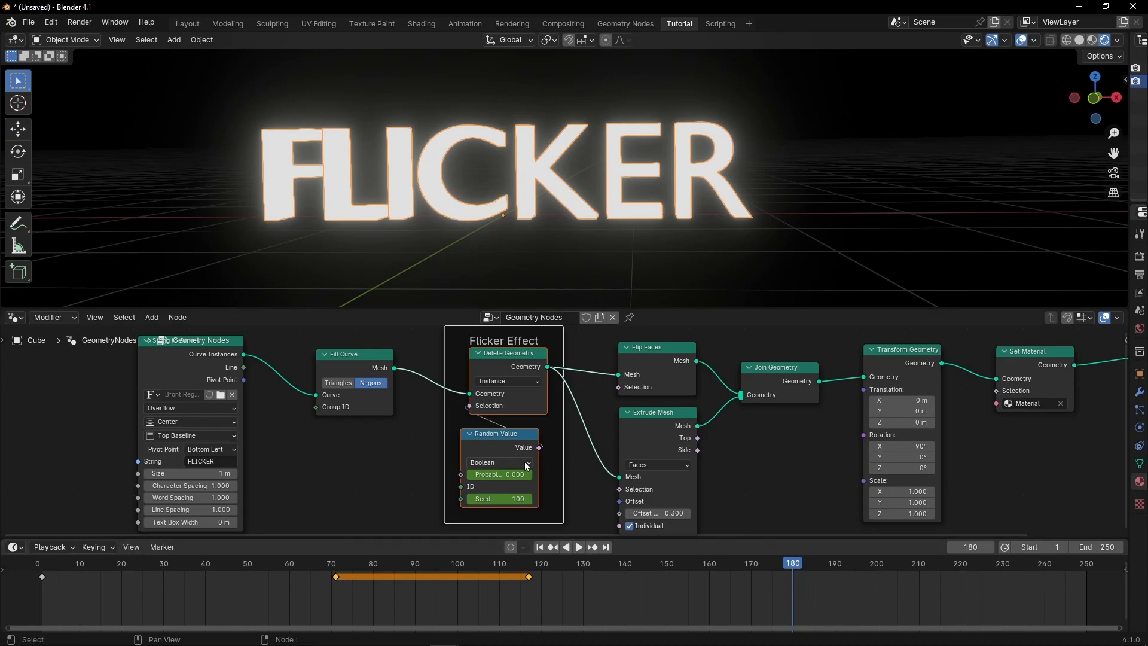
{"action": "left_click_drag", "start_coordinate": [497, 473], "coordinate": [520, 474]}
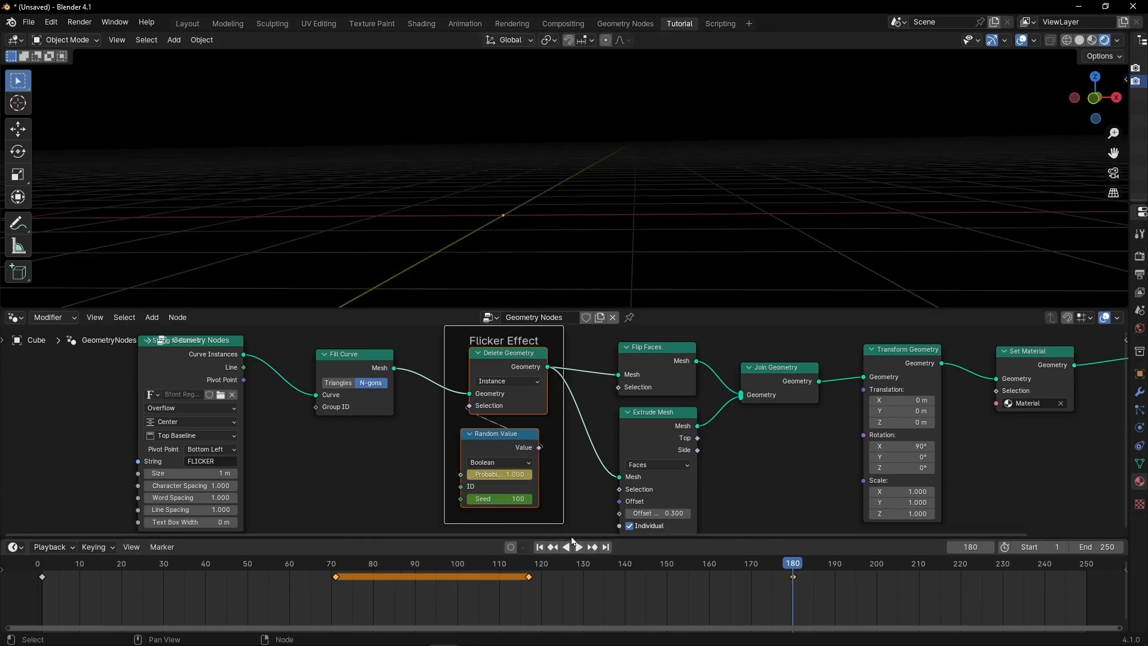
{"action": "double_click", "coordinate": [500, 499]}
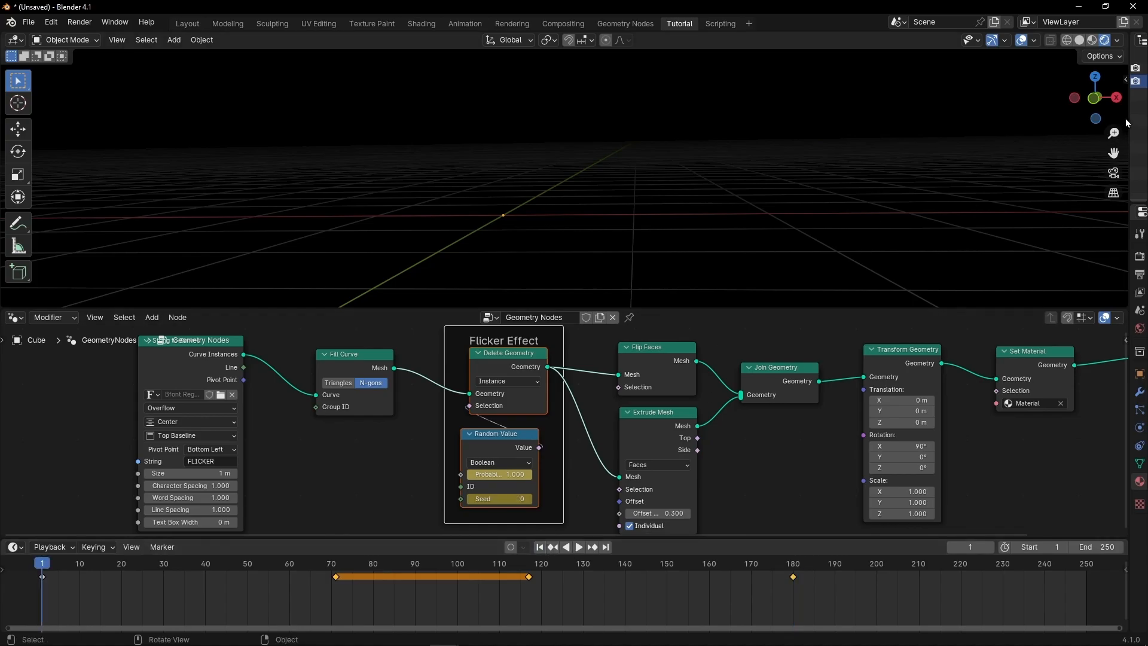
{"action": "left_click", "coordinate": [579, 547]}
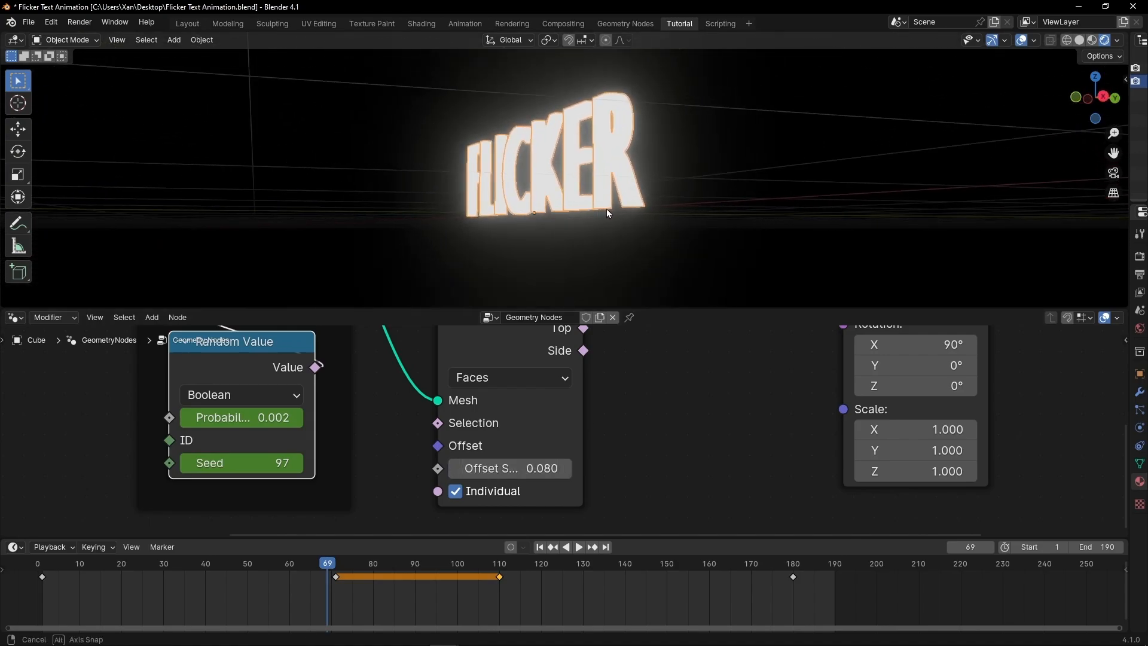
- Orbit the viewport around the FLICKER text to inspect the extrusion
{"action": "left_click_drag", "start_coordinate": [483, 468], "coordinate": [542, 468]}
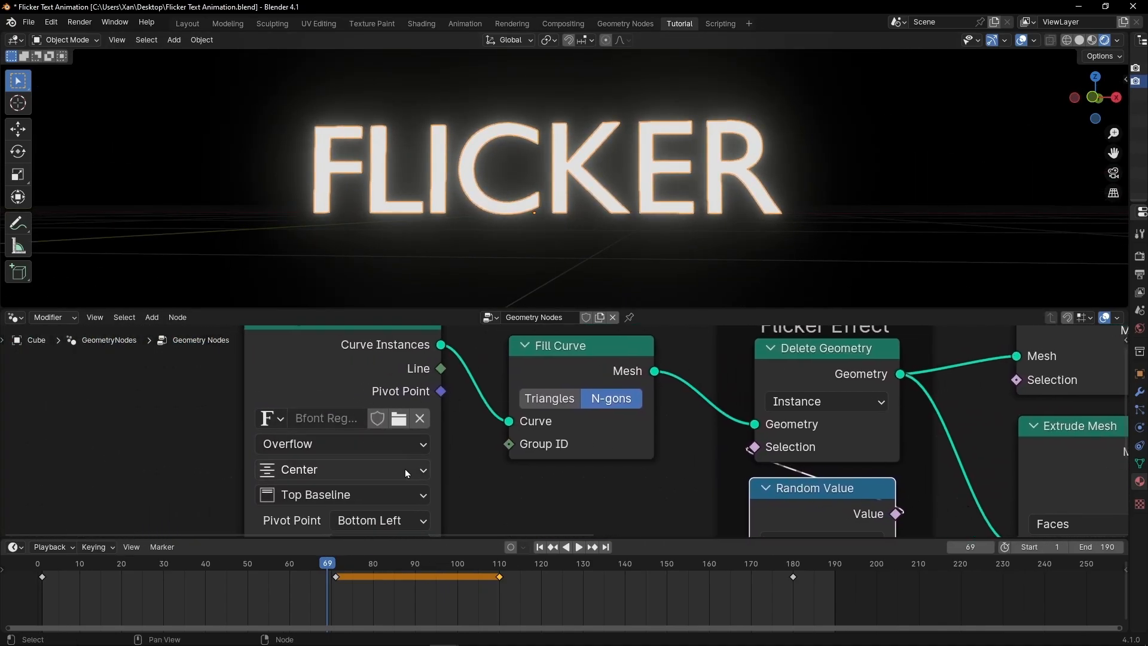
- Switch the String to Curves font to Arial Black and play back the flicker animation
{"action": "left_click", "coordinate": [398, 419]}
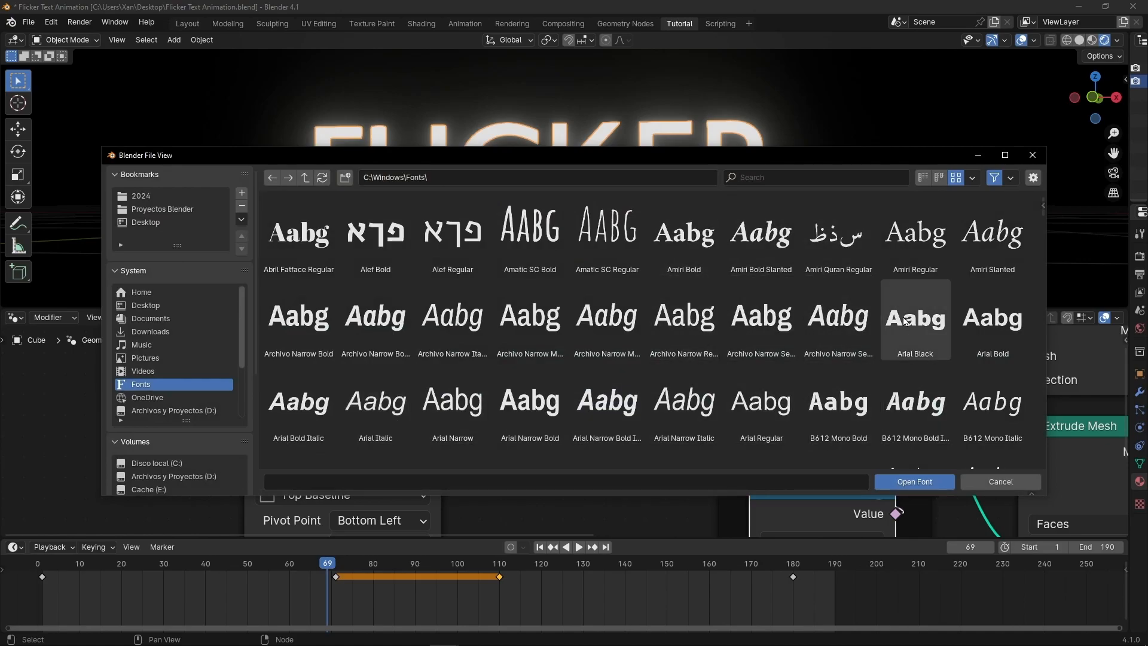
{"action": "left_click", "coordinate": [913, 480]}
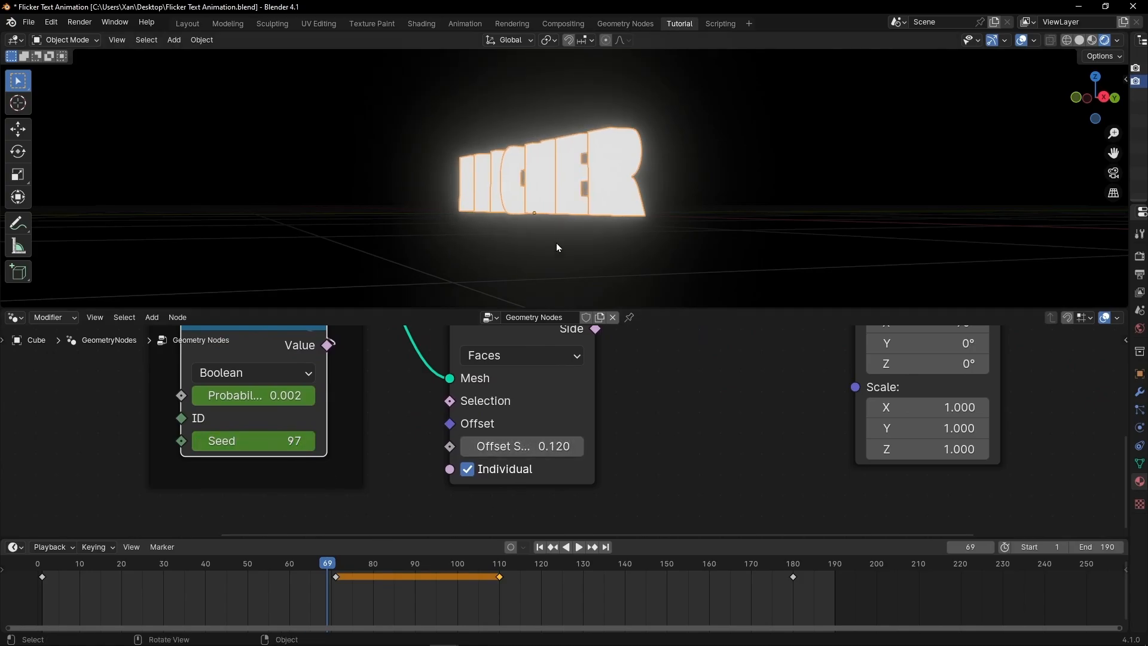
{"action": "left_click", "coordinate": [578, 546]}
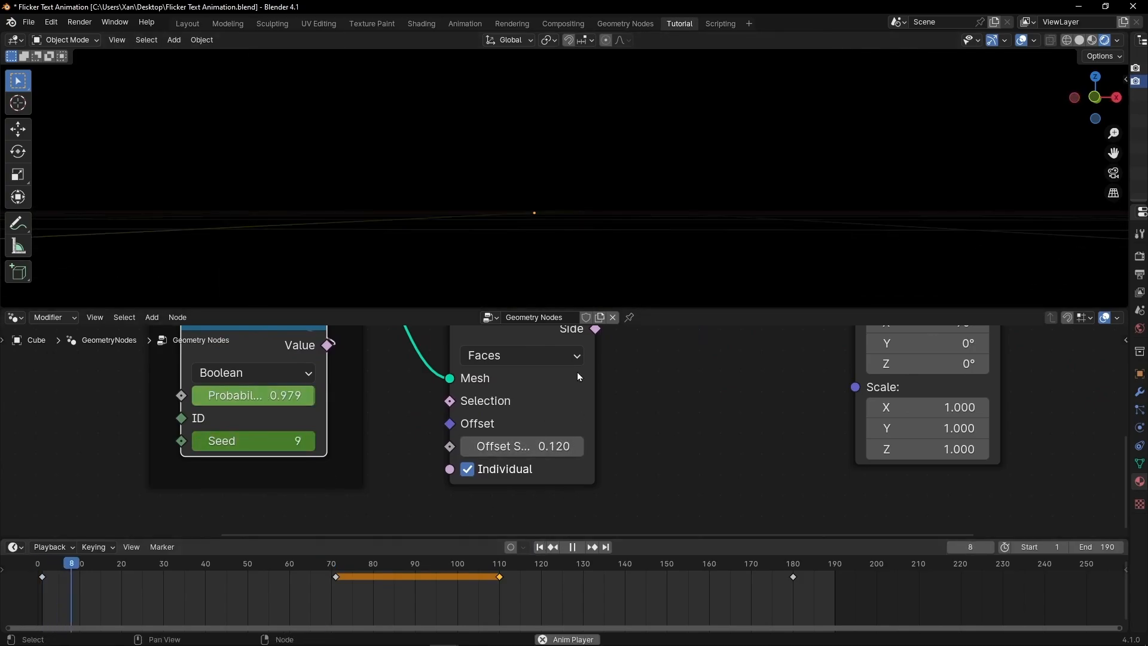